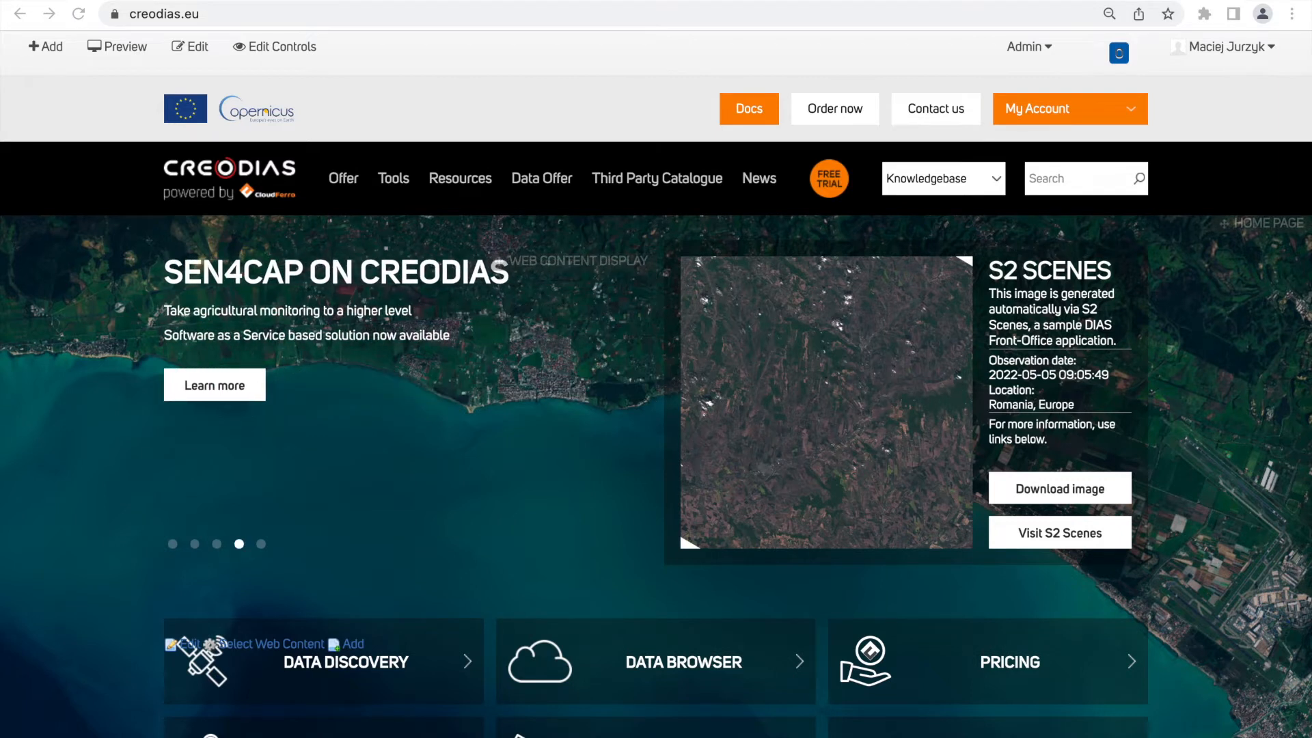
pyautogui.moveTo(529, 72)
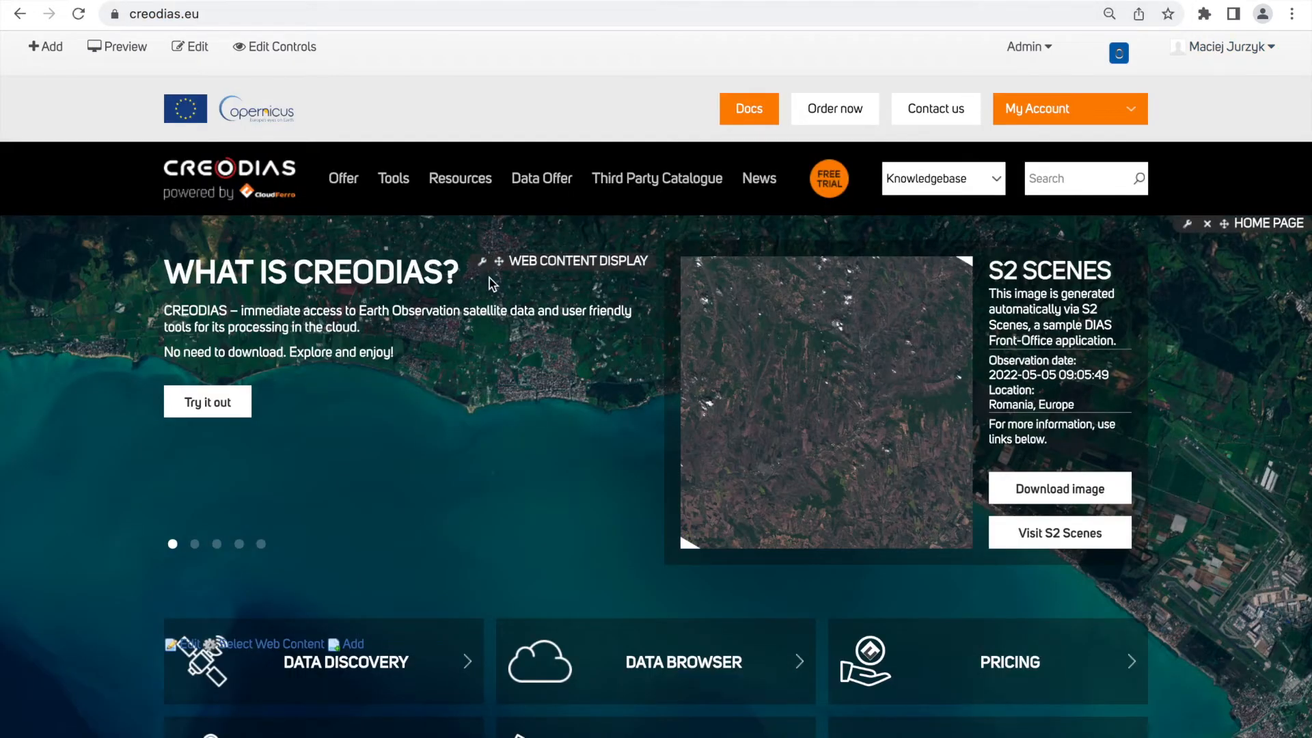
pyautogui.moveTo(149, 389)
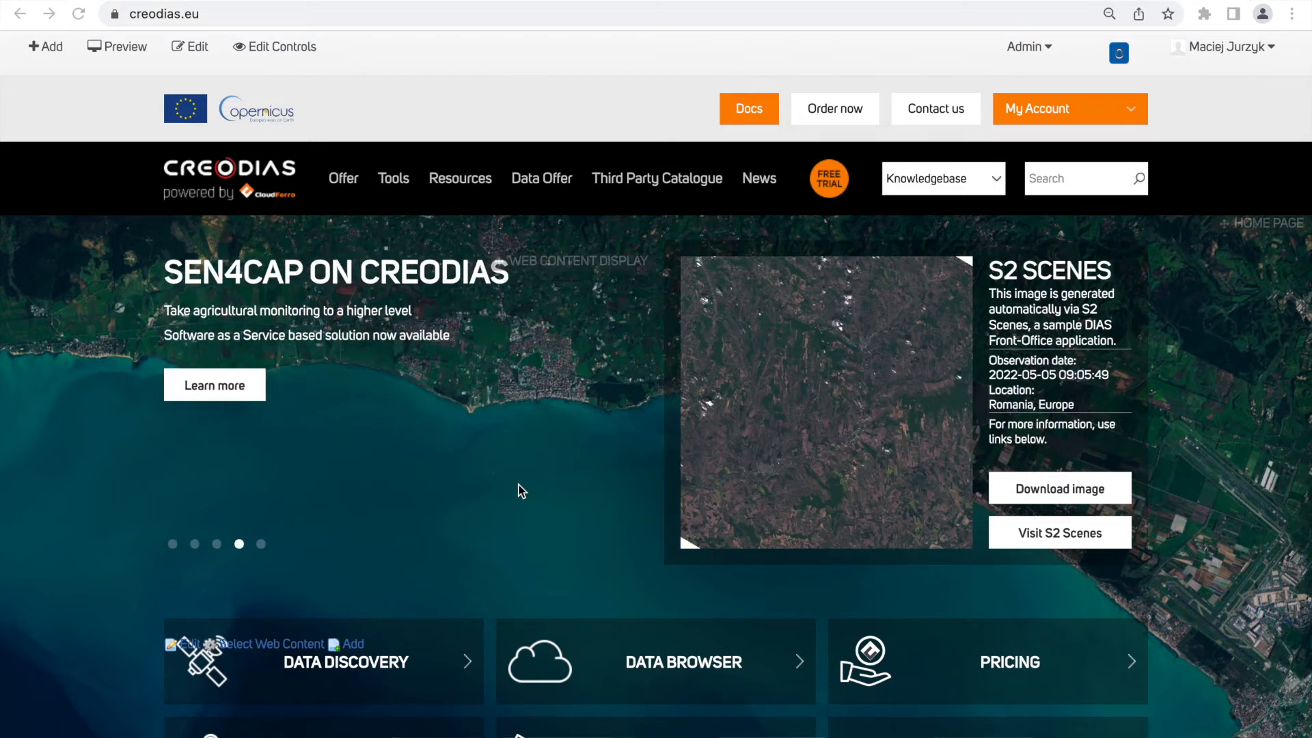
# Choose Cloud Dashboard from the CREODIAS Tools menu
pyautogui.click(392, 178)
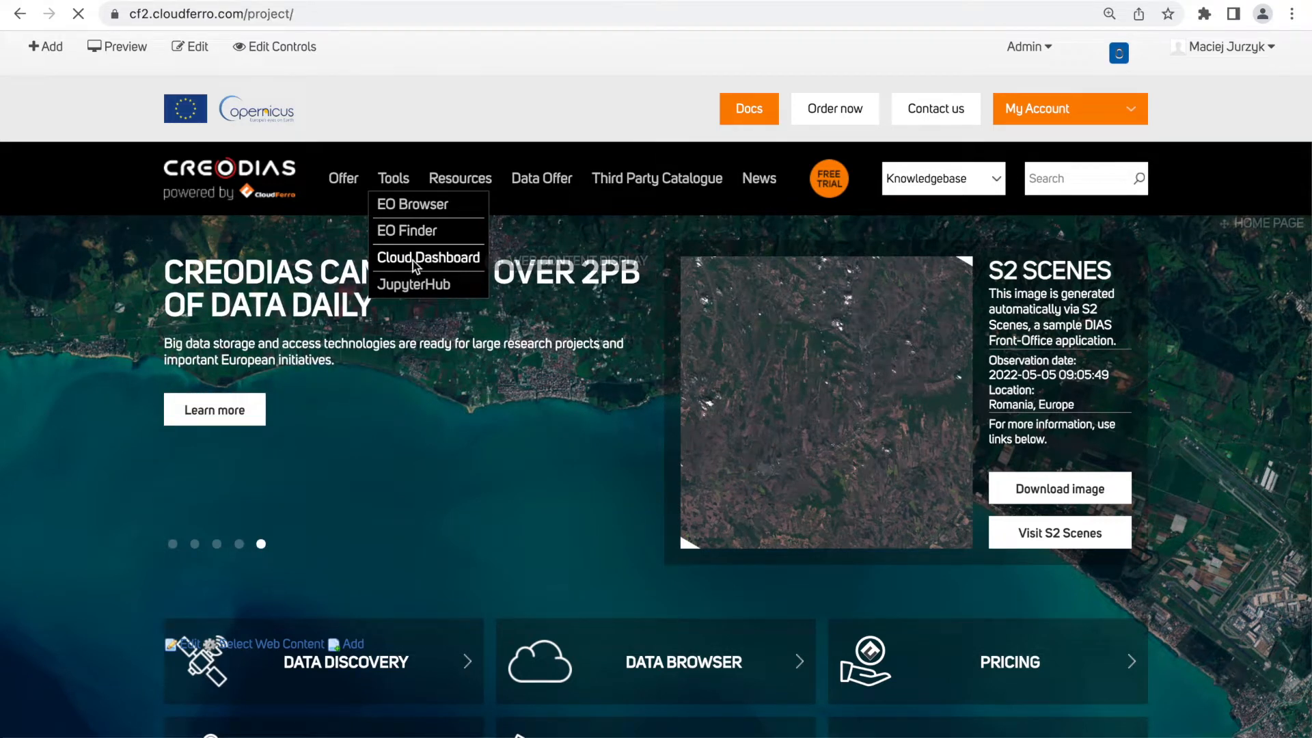
# Launch the Cloud Dashboard and create the Not public container Enhancer_container under Object Store
pyautogui.click(427, 257)
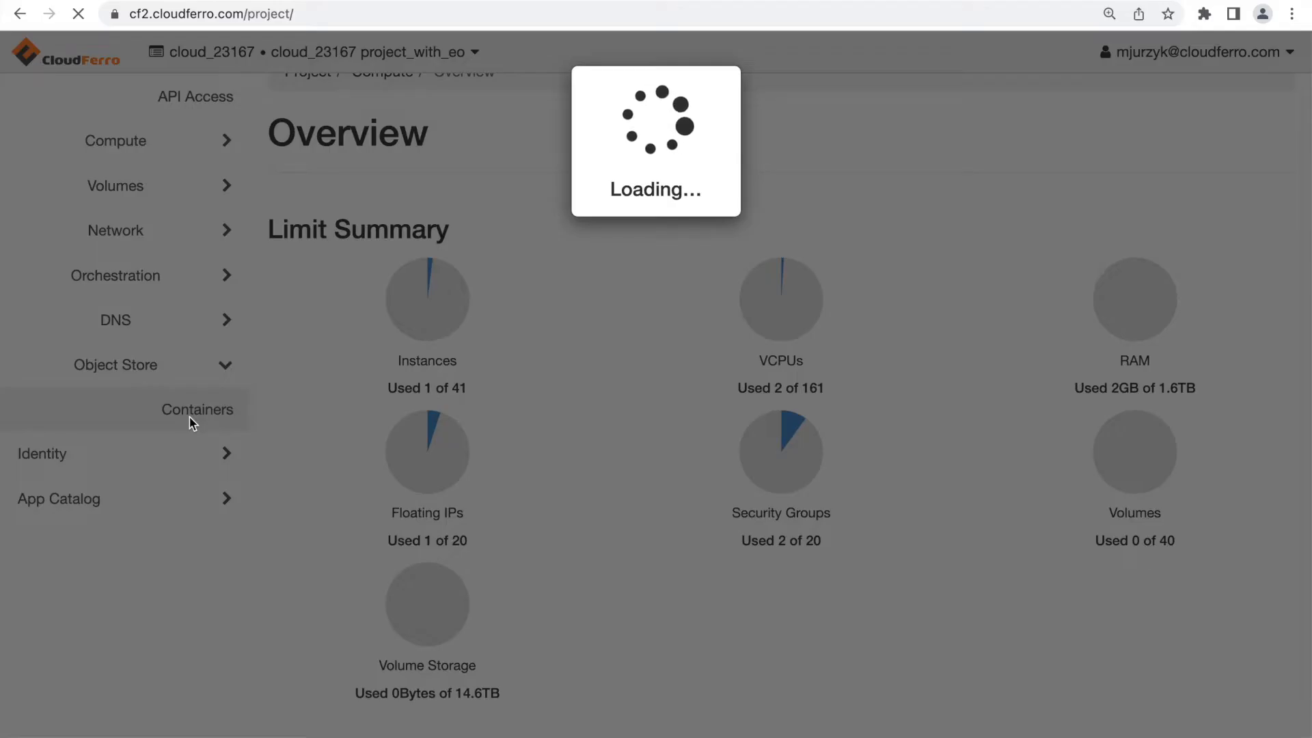
pyautogui.click(197, 409)
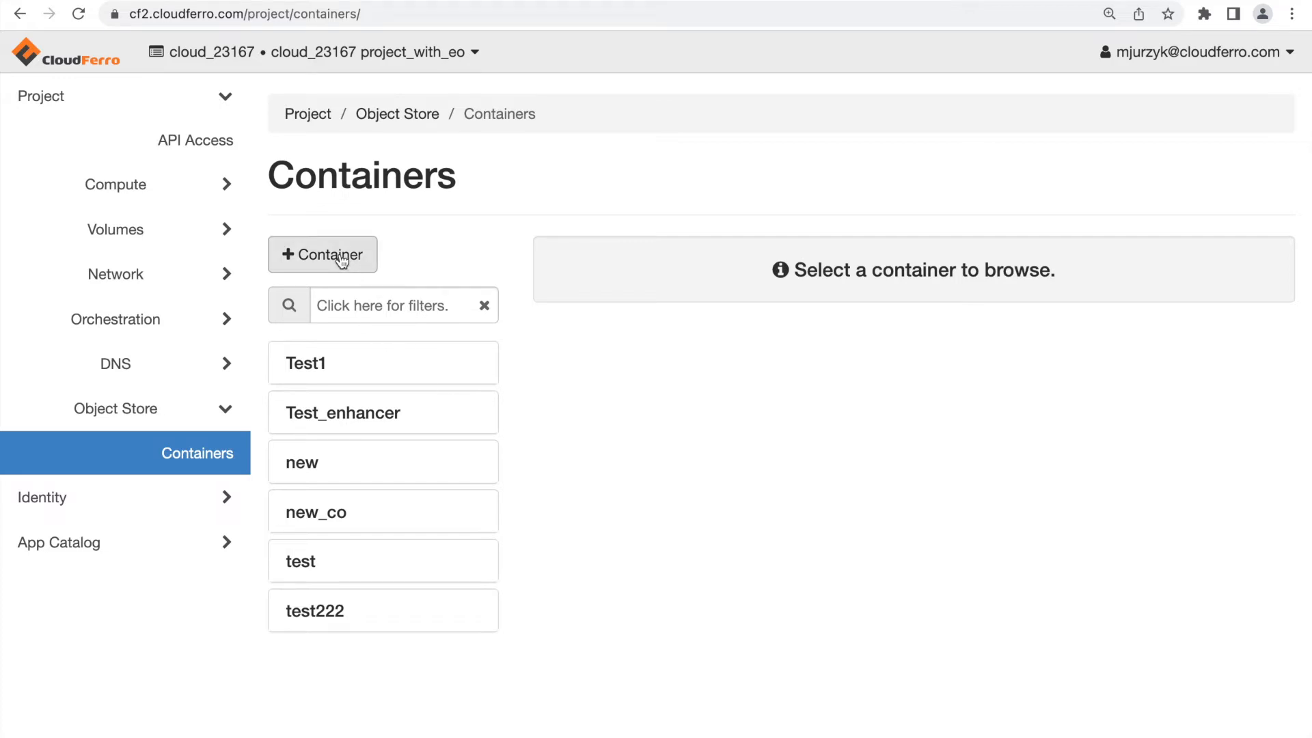
pyautogui.click(322, 255)
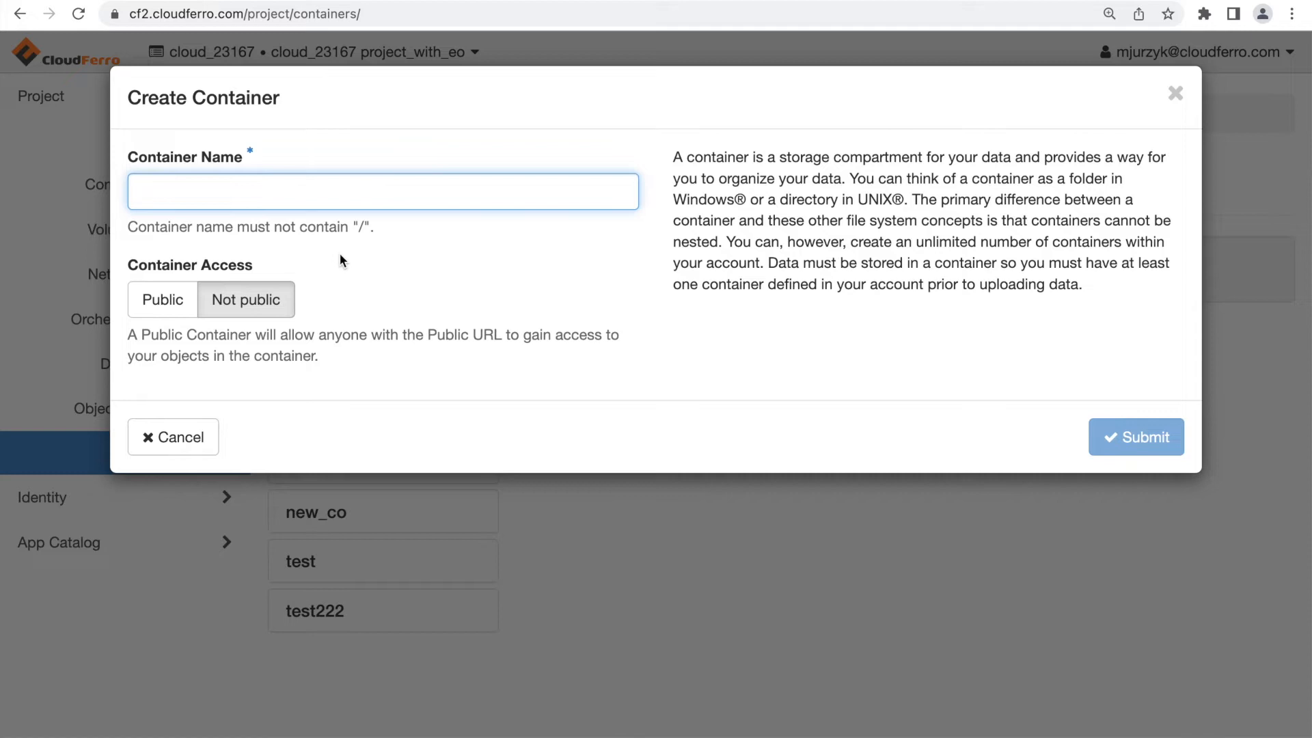
pyautogui.write('Enhancer_cont')
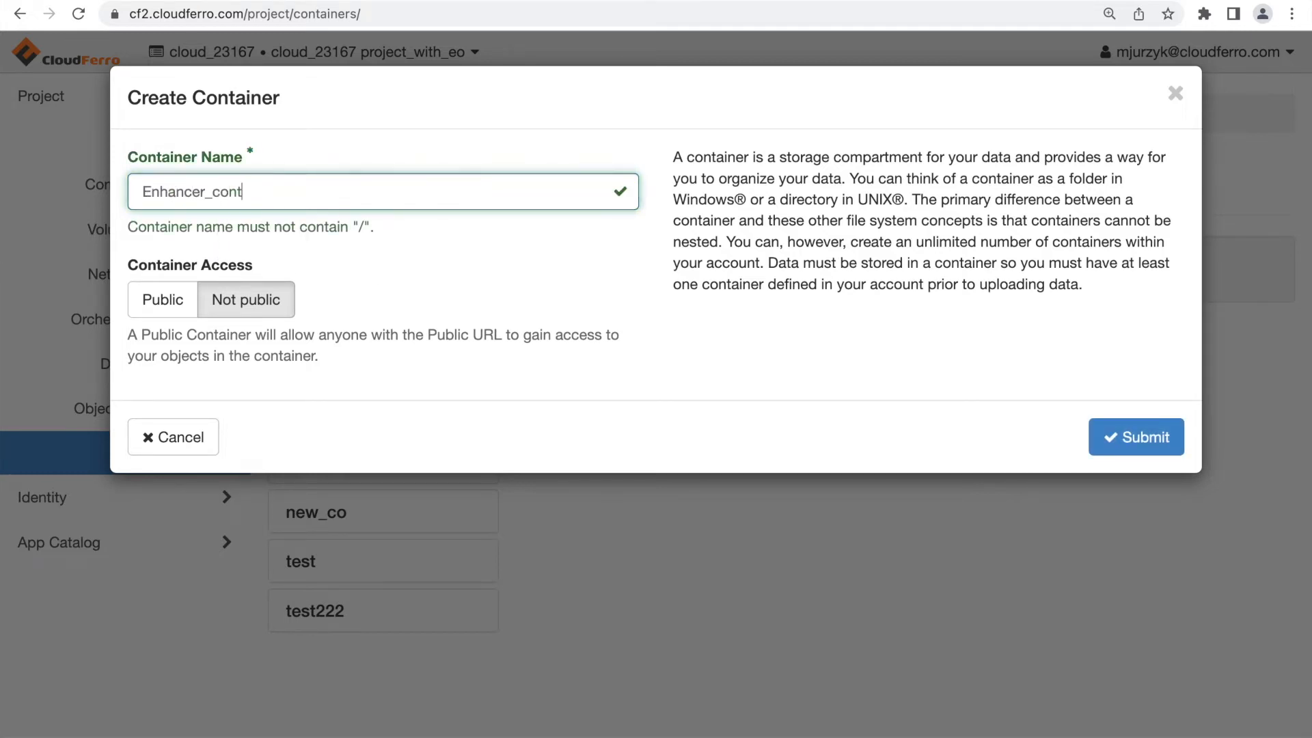
pyautogui.click(1135, 435)
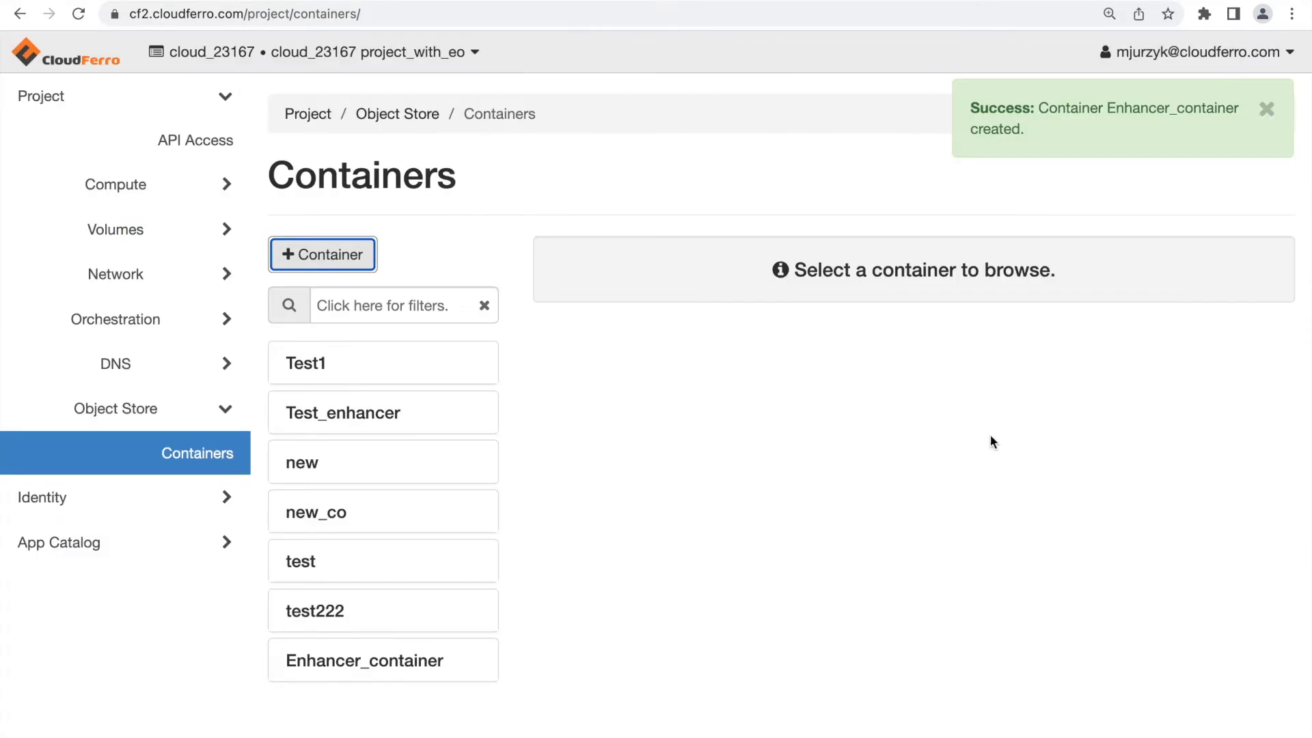
# Open Enhancer_container and create a folder named test11 inside it
pyautogui.click(365, 660)
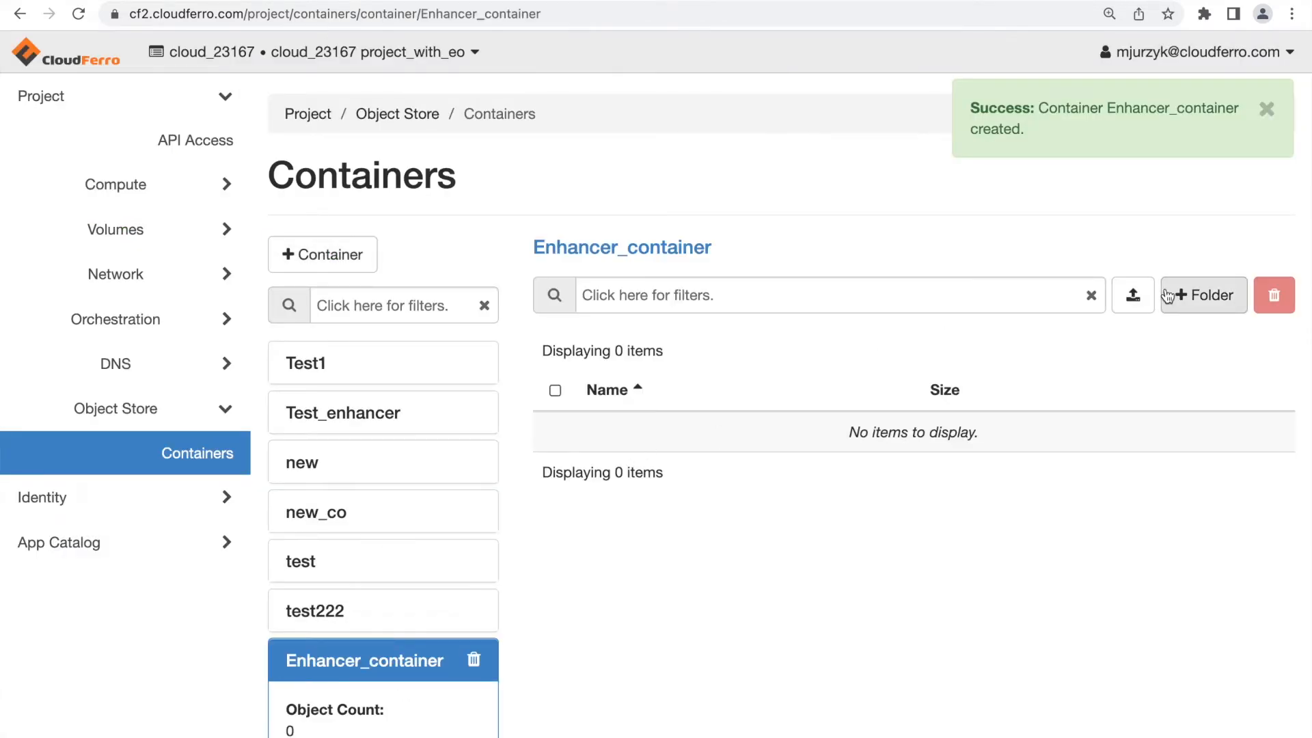
pyautogui.click(1203, 295)
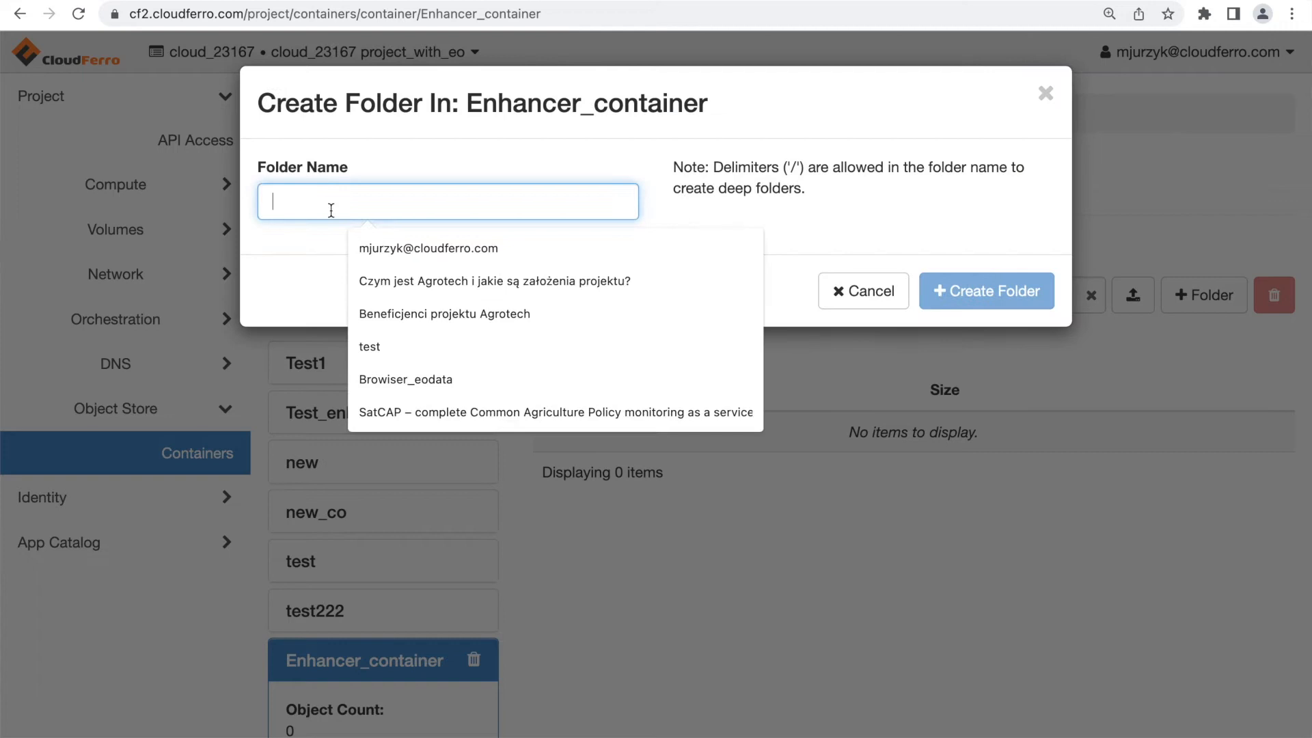
pyautogui.write('test11')
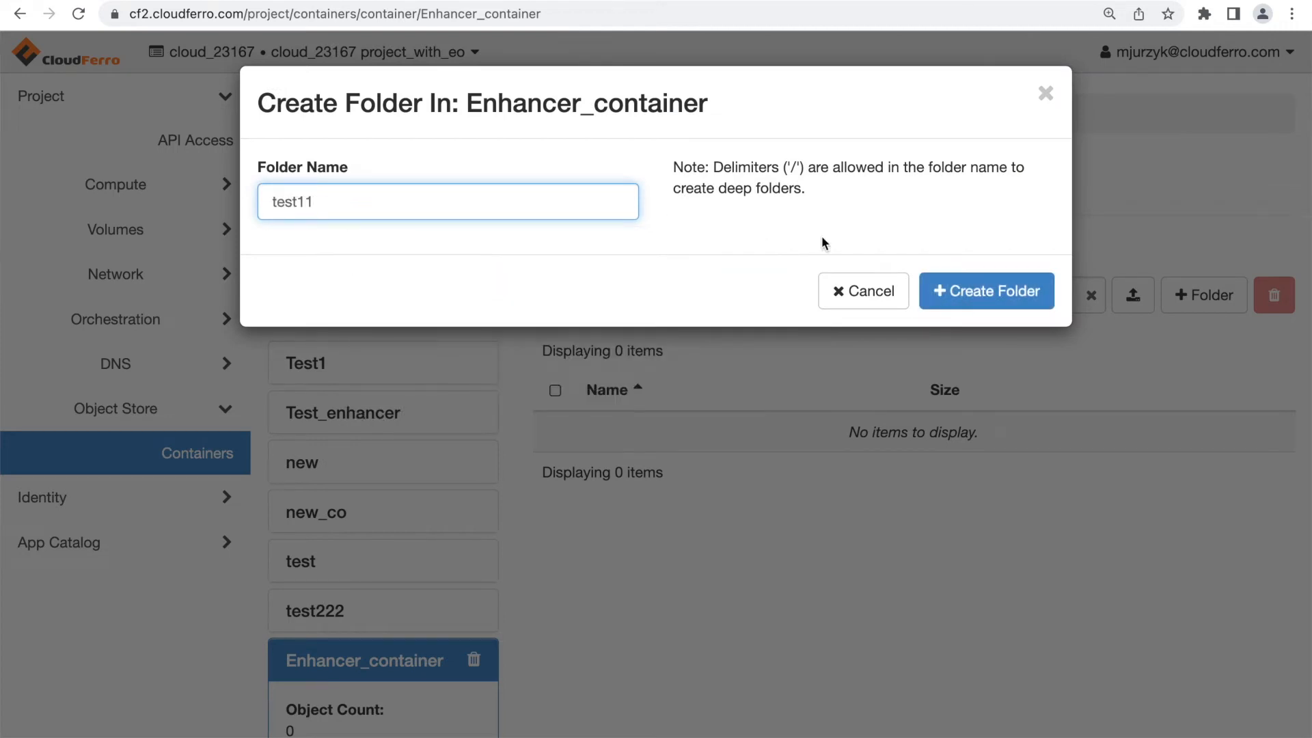
pyautogui.click(985, 291)
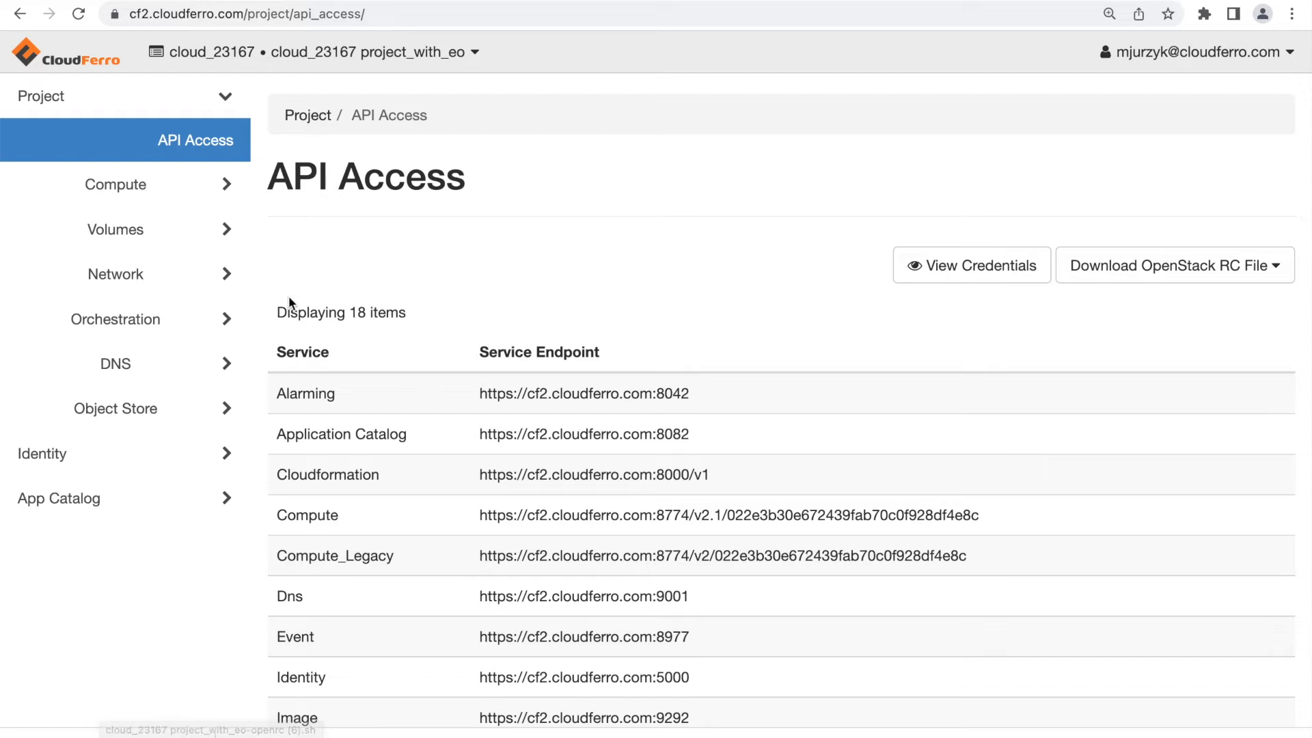
# Return to creodias.eu and open CREODIAS Finder from the Tools menu
pyautogui.write('creodias.eu')
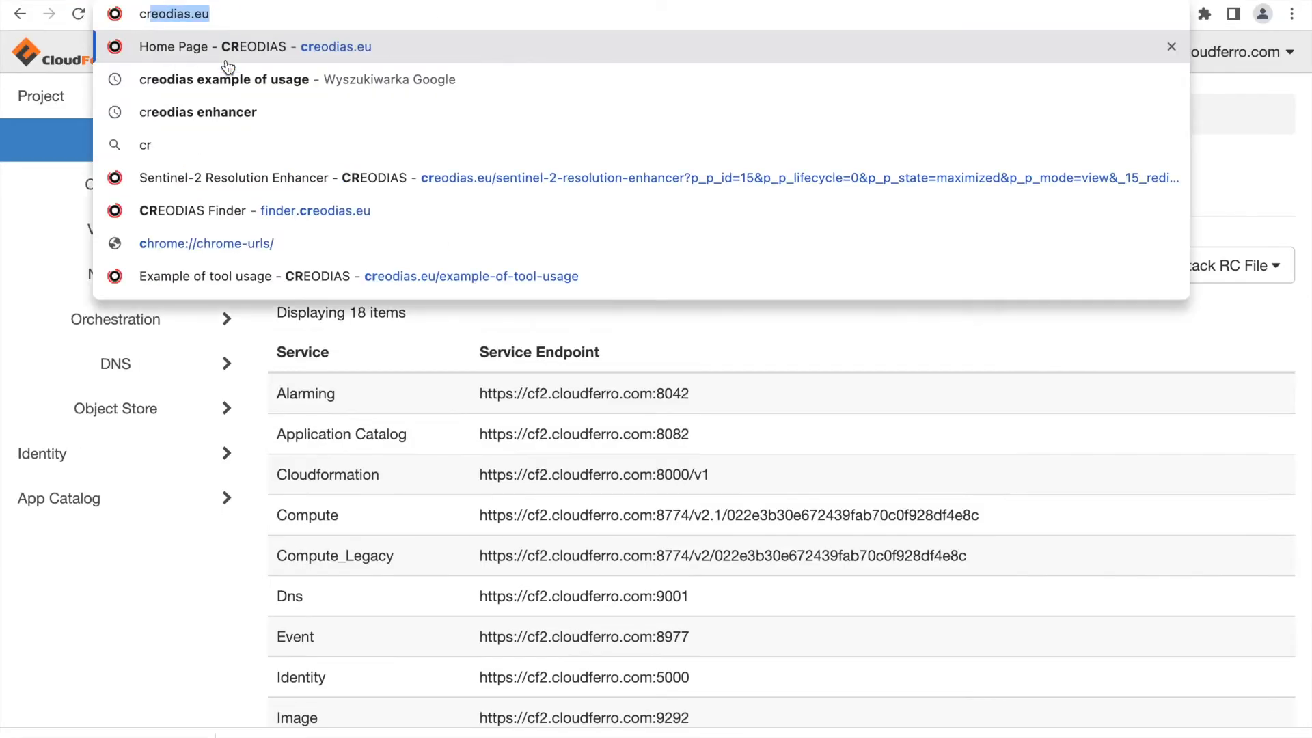
pyautogui.click(243, 46)
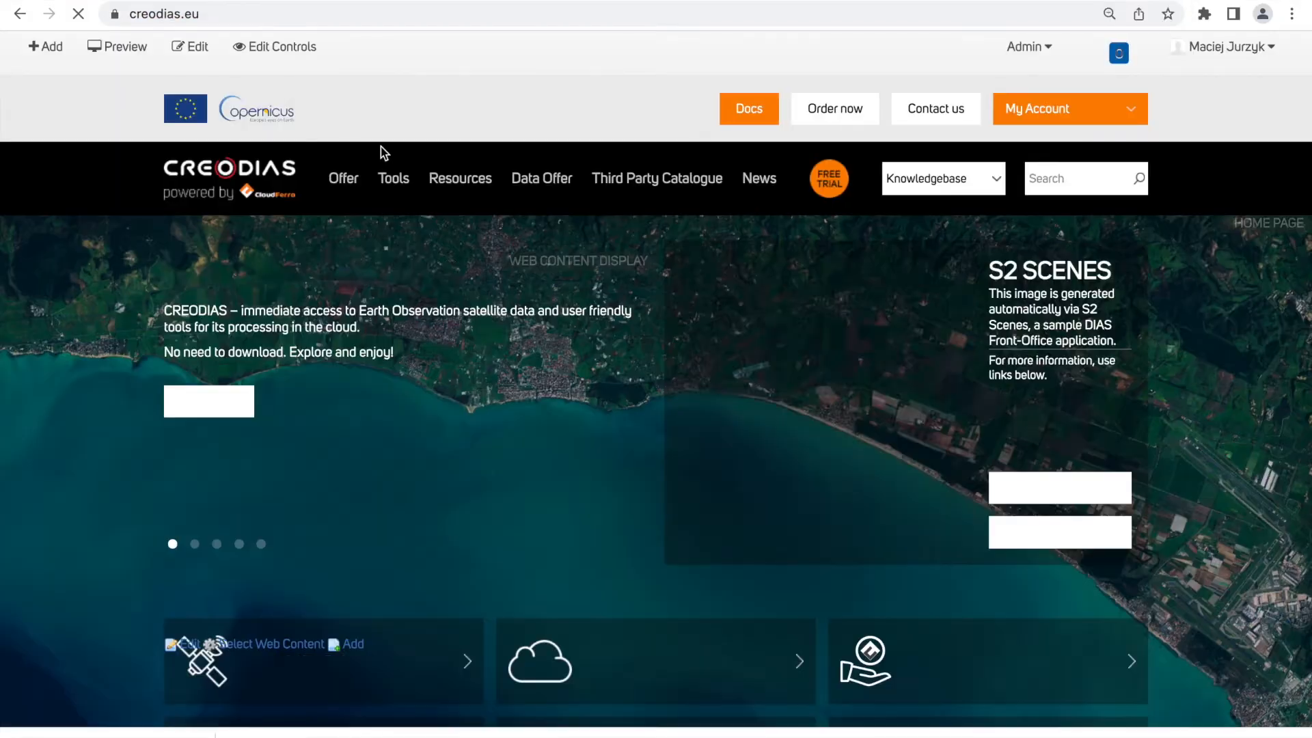
pyautogui.click(392, 179)
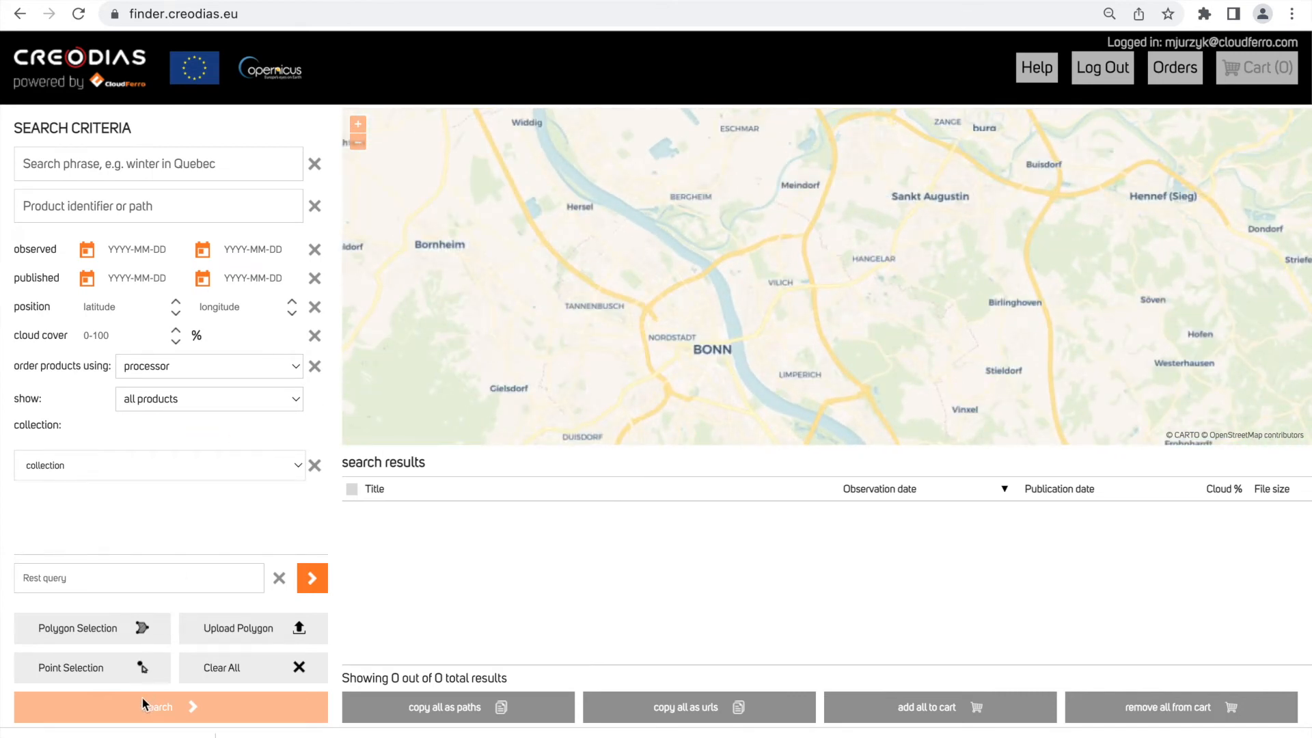
# Draw a search polygon around central Bonn and select the Sentinel-2 collection
pyautogui.click(77, 627)
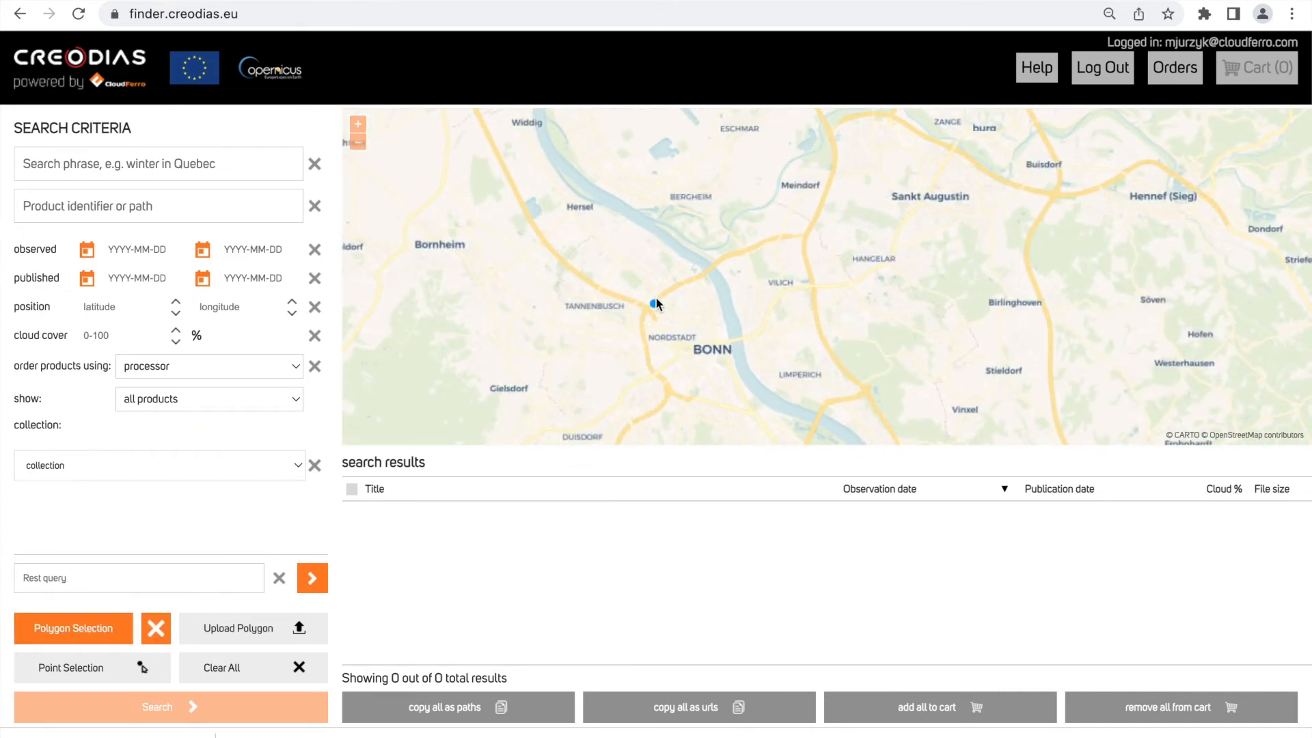
pyautogui.moveTo(655, 304); pyautogui.dragTo(723, 391)
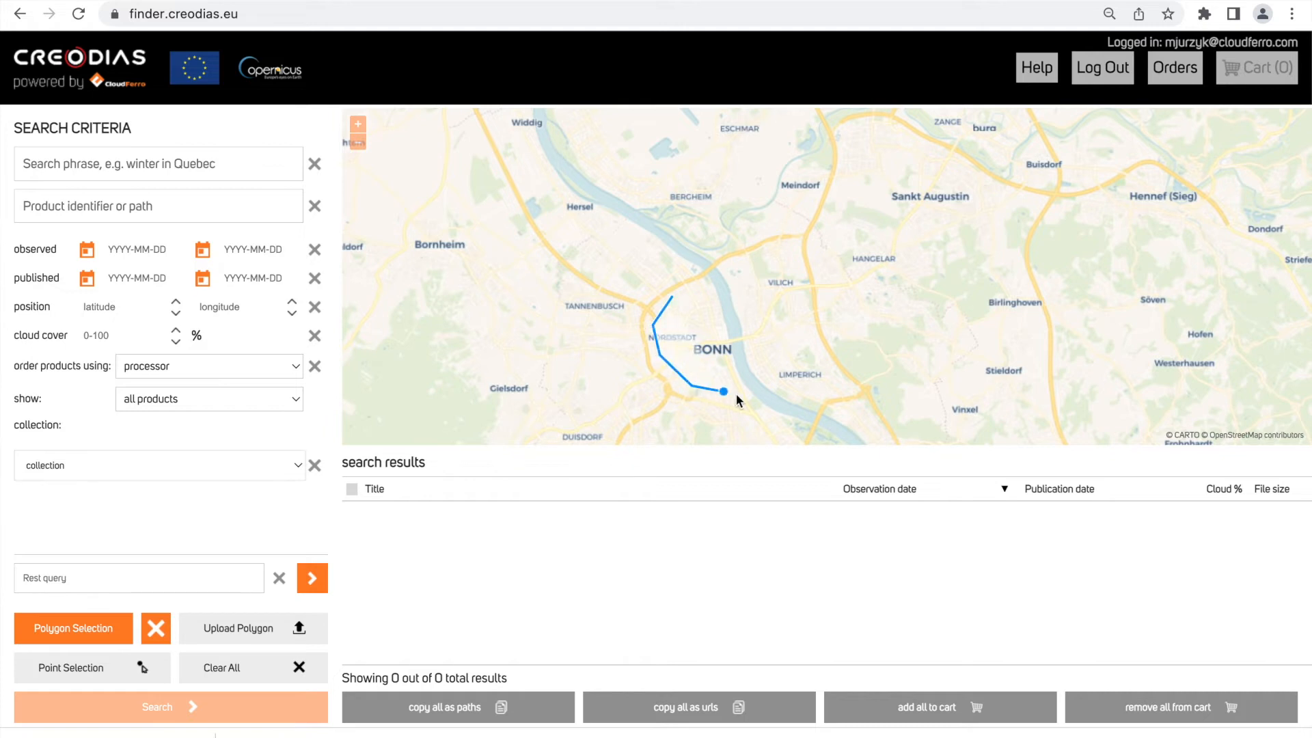
pyautogui.click(751, 281)
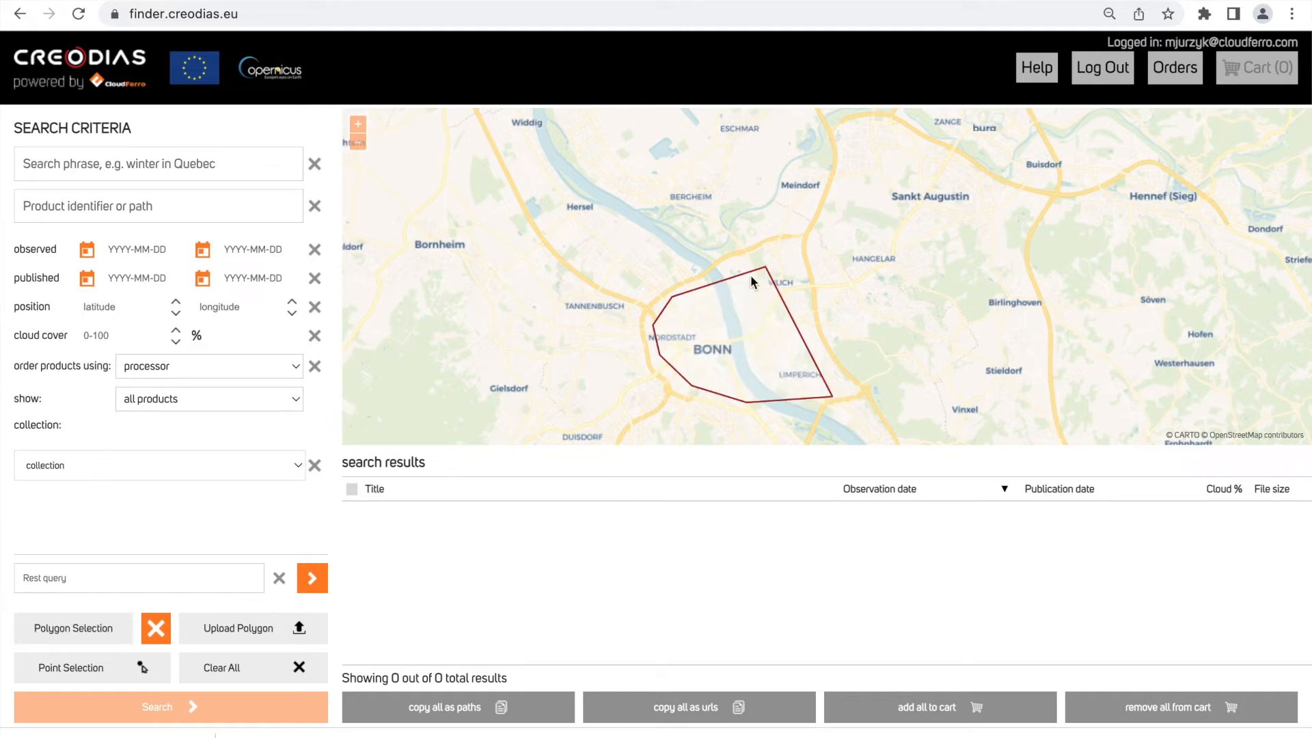
pyautogui.click(159, 465)
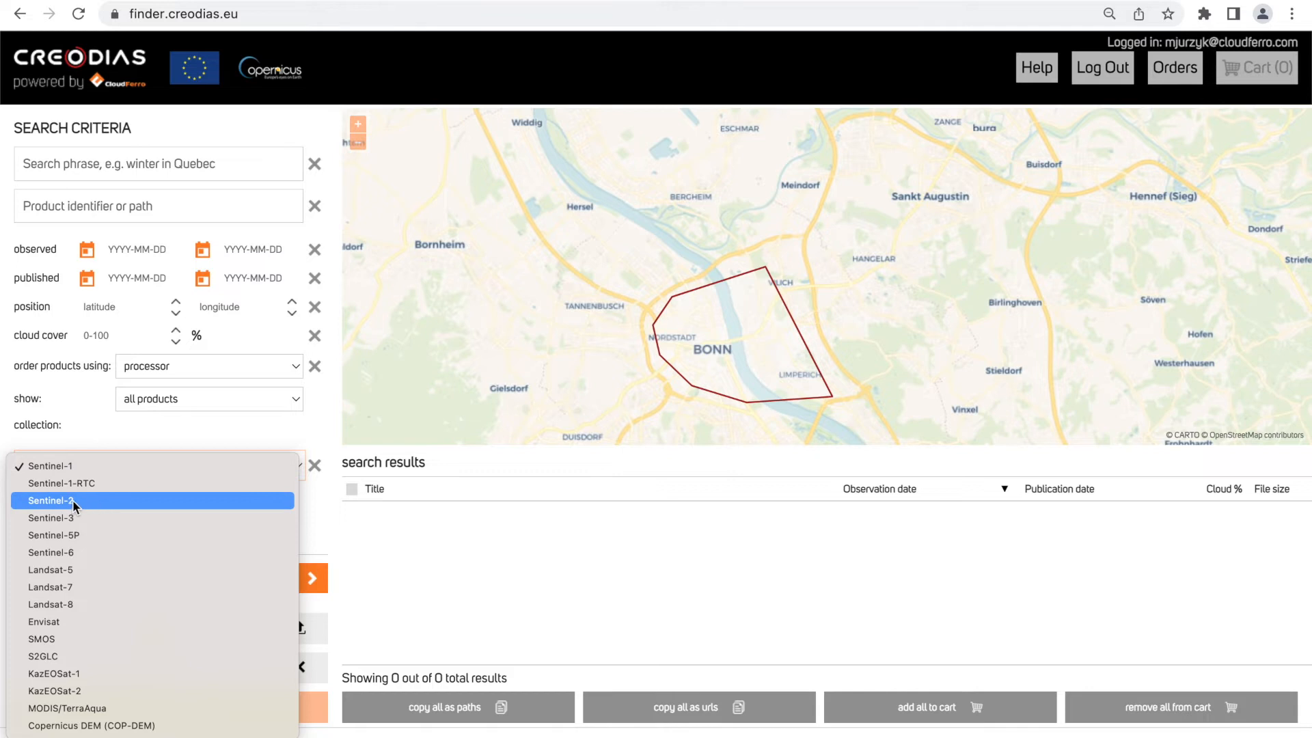
pyautogui.click(49, 500)
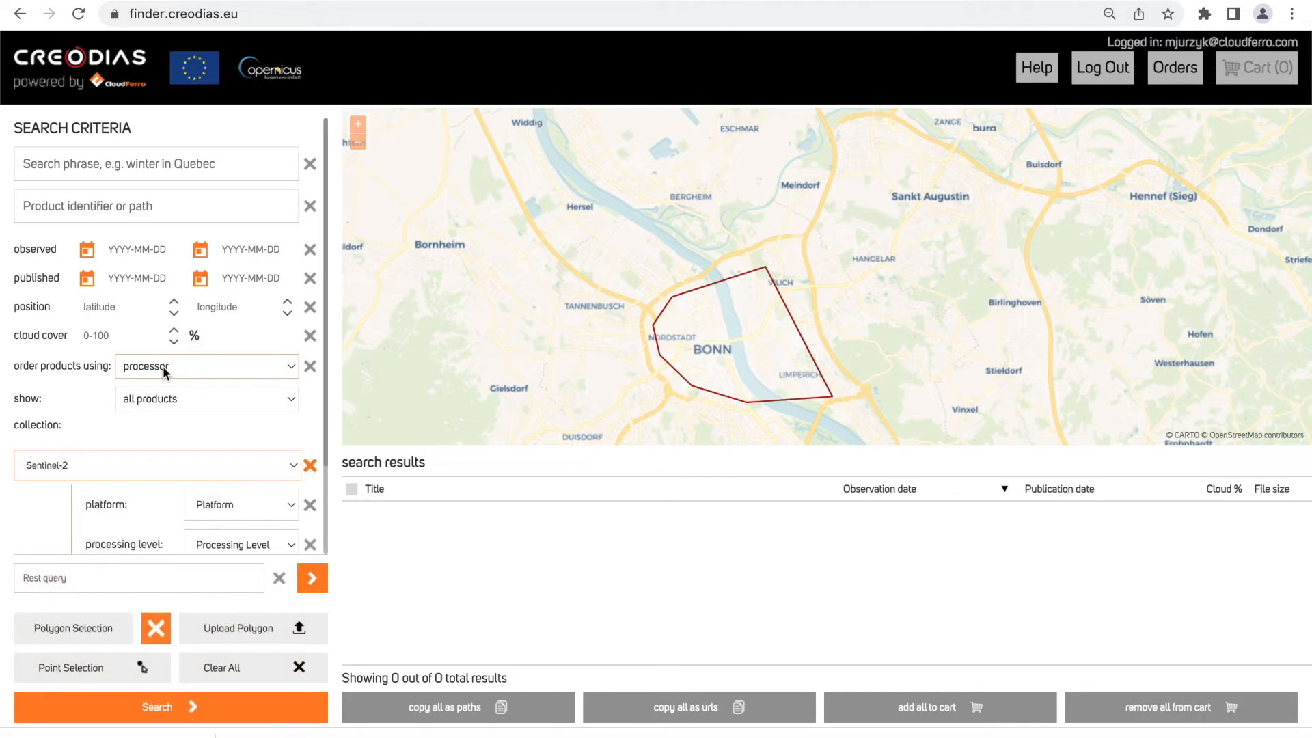
# Choose the Resolution Enhancer processor, observed 2022-04-01 to 2022-05-12, and run the search
pyautogui.click(205, 366)
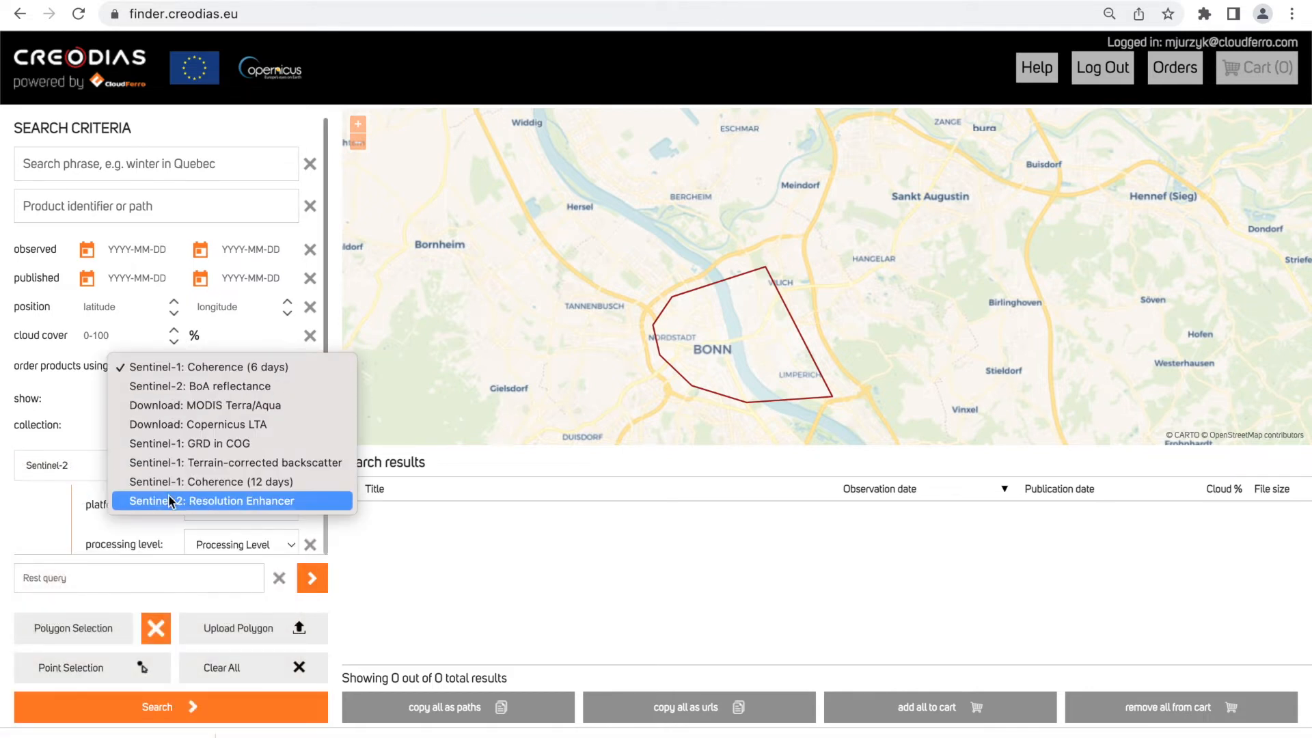
pyautogui.click(213, 500)
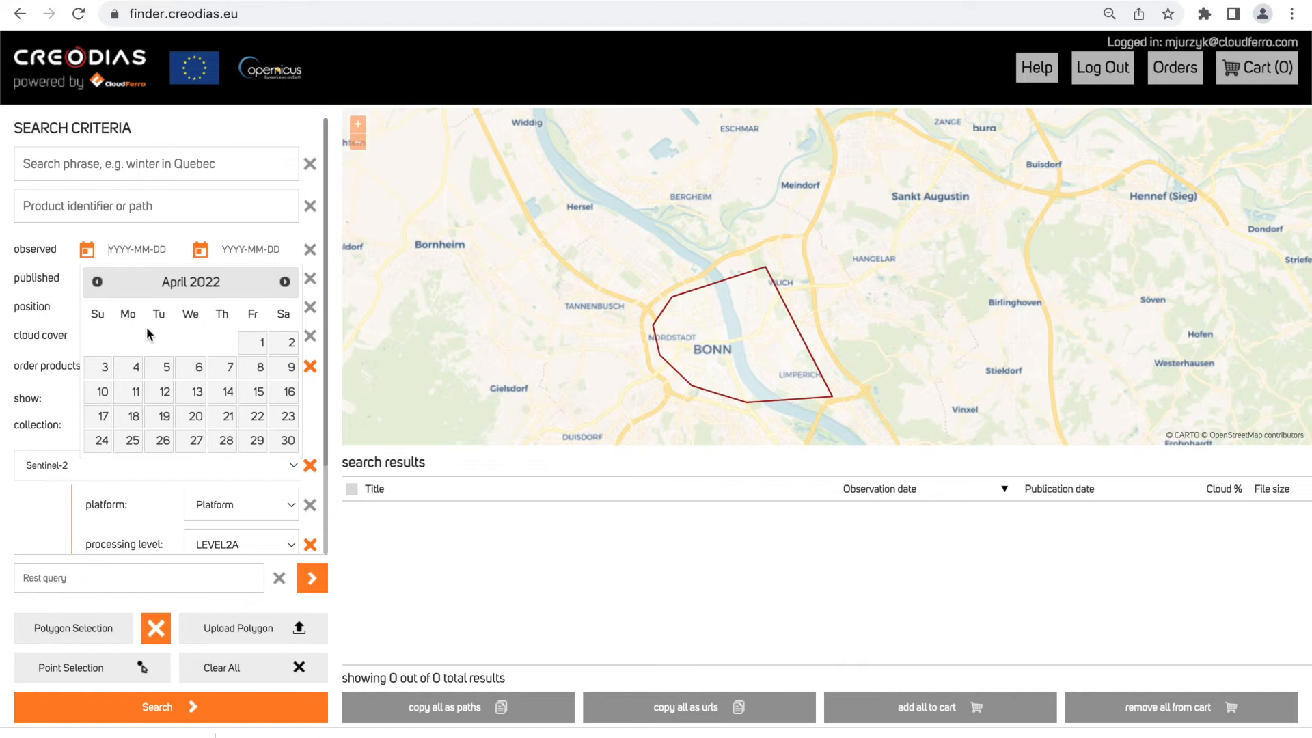
pyautogui.click(253, 342)
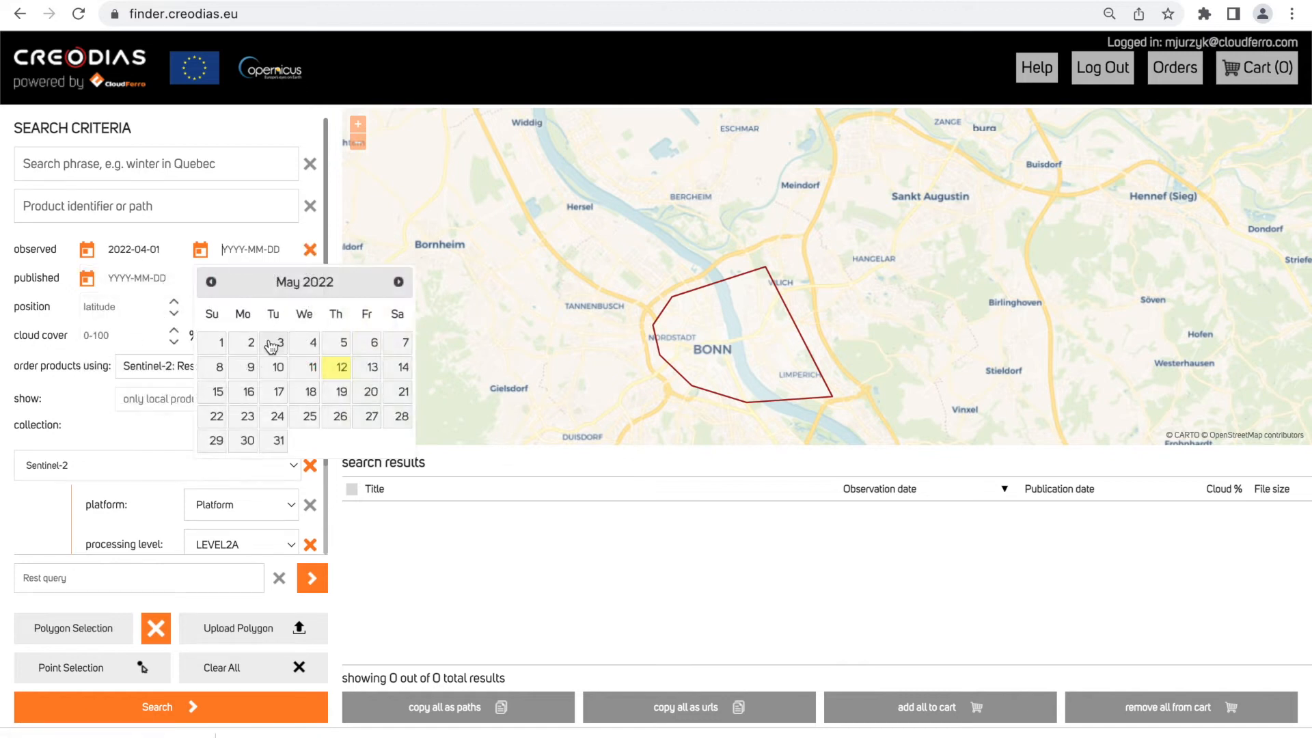
pyautogui.click(340, 367)
pyautogui.write('10')
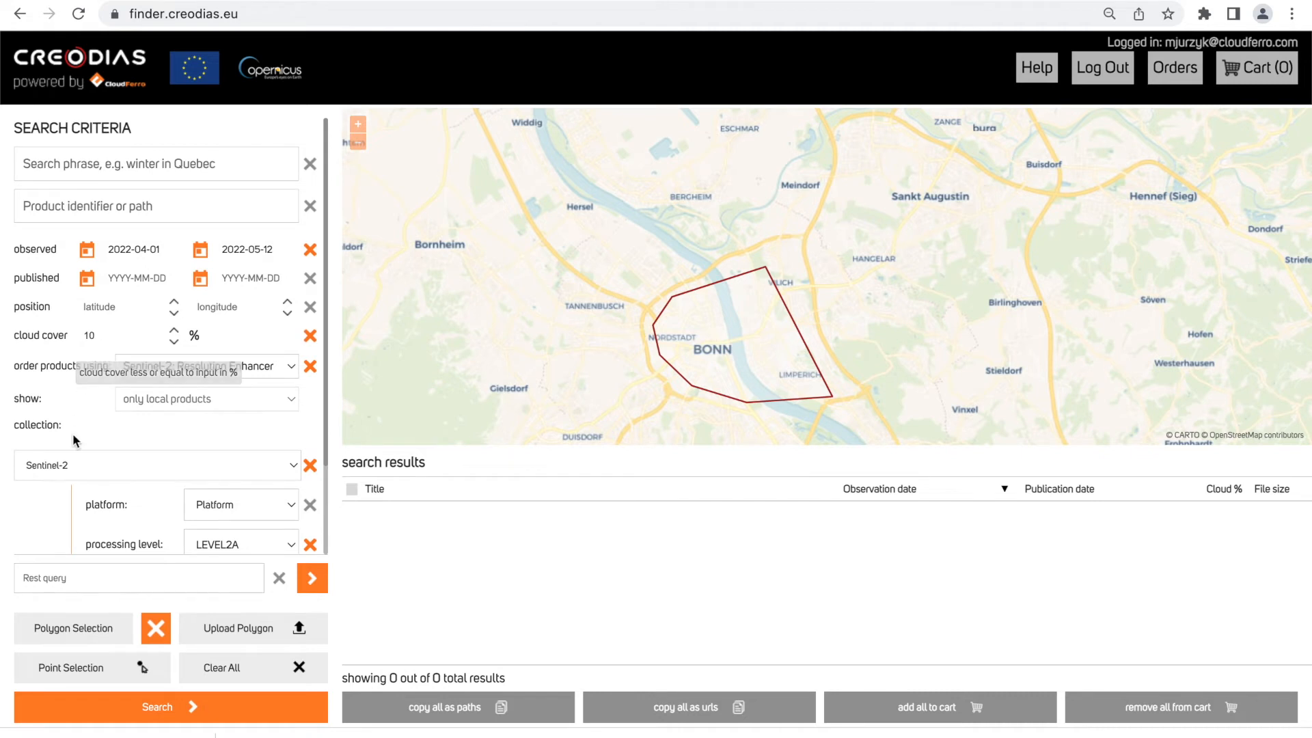
pyautogui.click(171, 706)
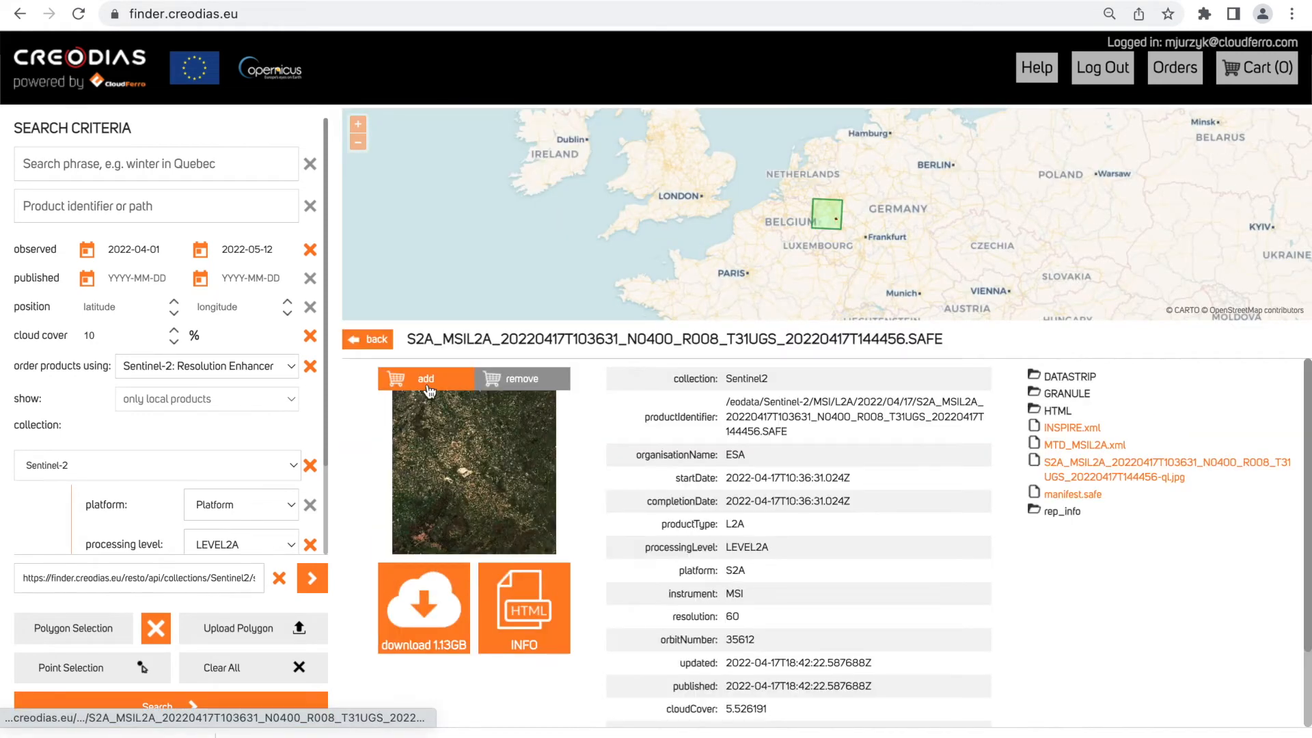
# Add the 17 April 2022 T31UGS scene to the cart and open its order form
pyautogui.click(425, 378)
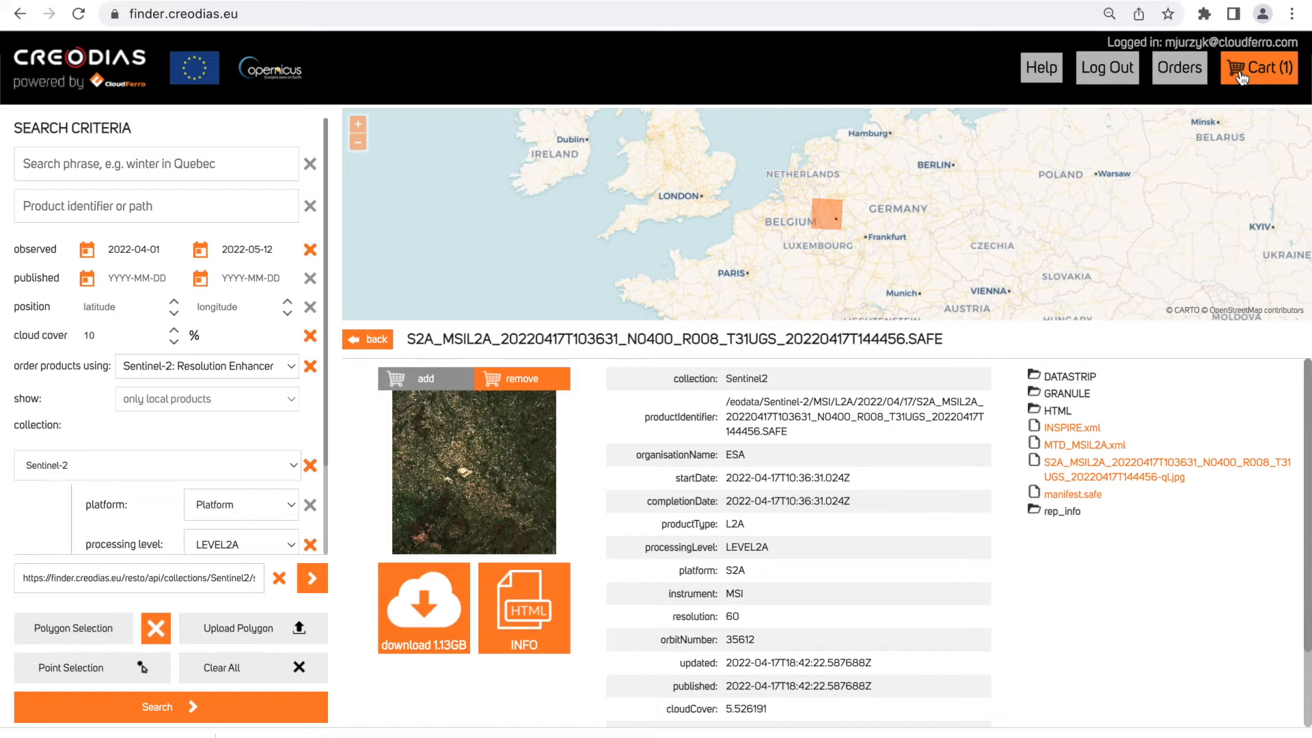
pyautogui.click(1258, 67)
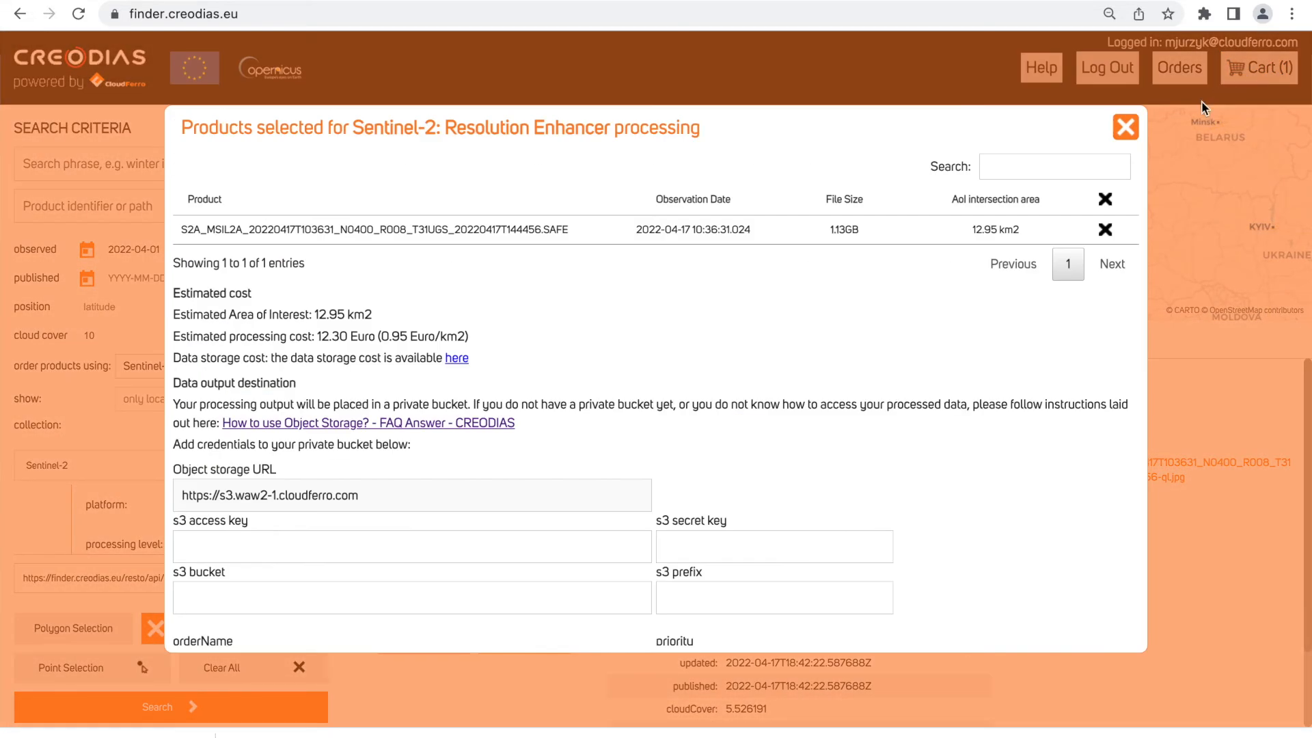
pyautogui.moveTo(174, 528)
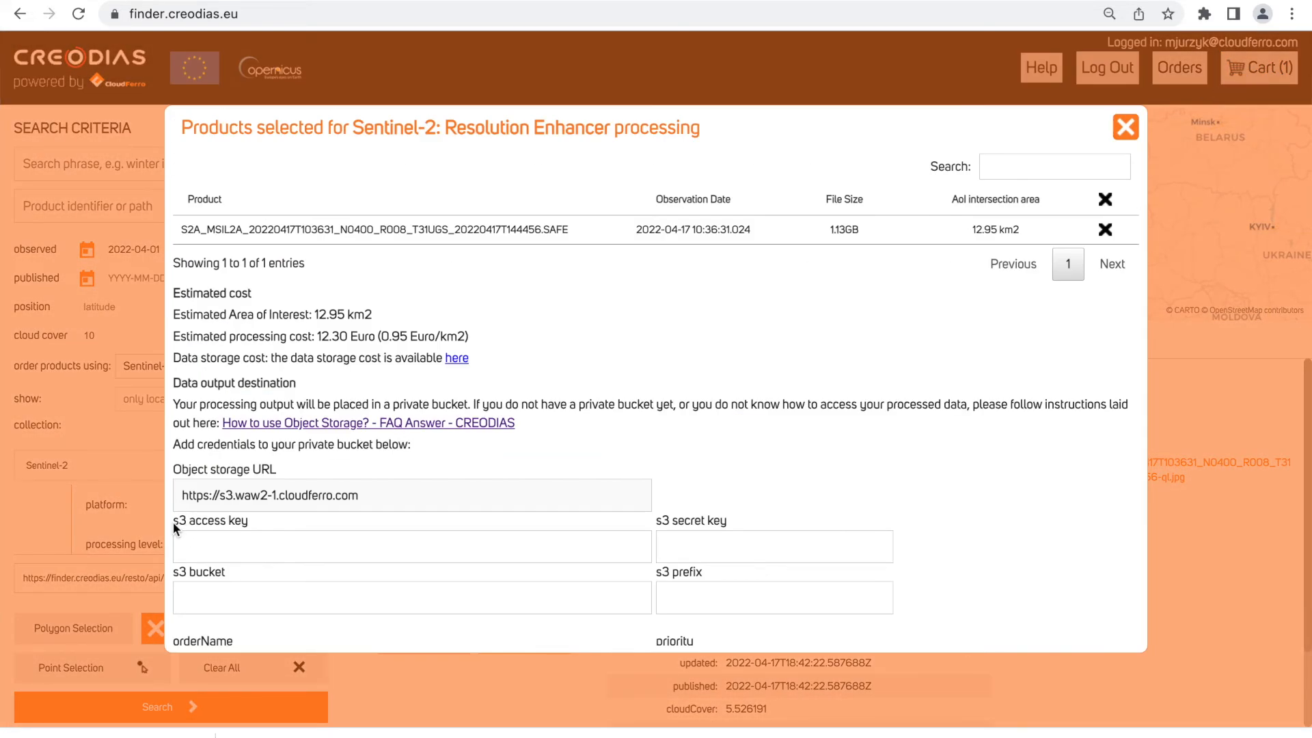
pyautogui.click(772, 545)
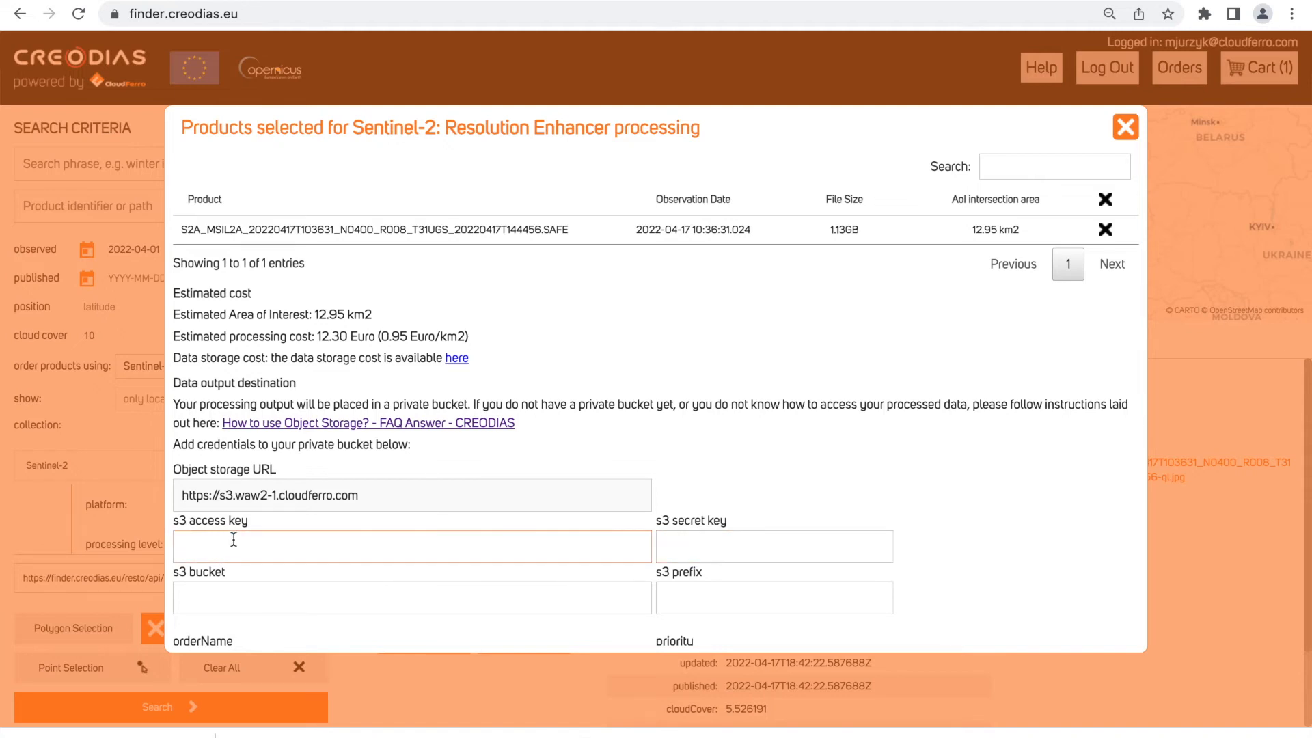
pyautogui.click(772, 545)
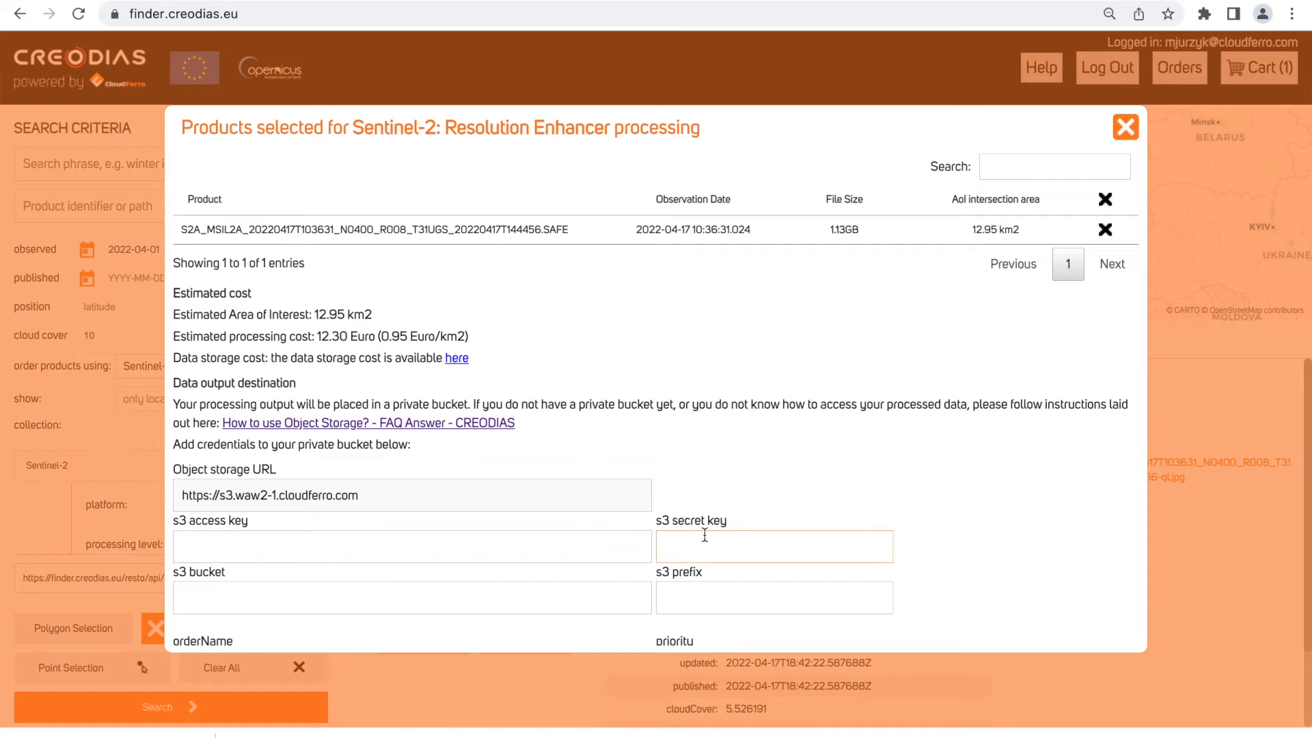
pyautogui.click(411, 596)
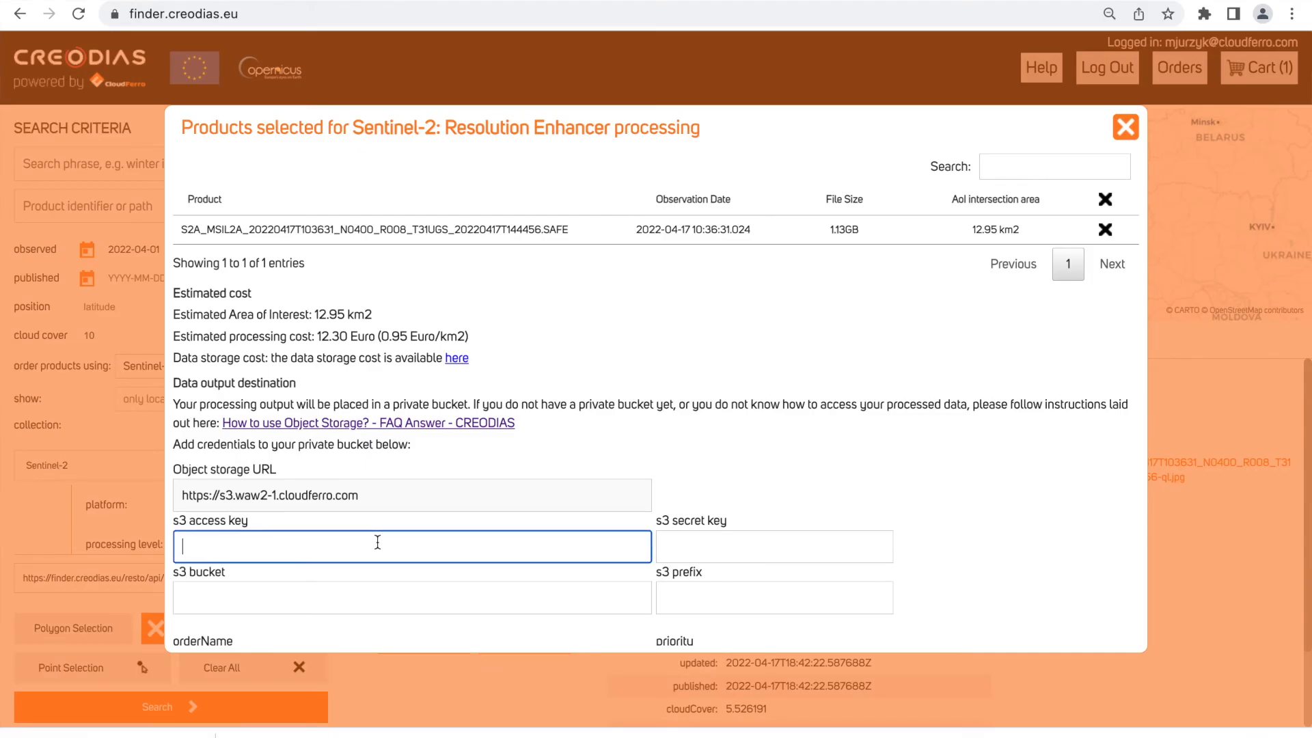
# Enter S3 keys, bucket enhancer_container, prefix test11, order name Test_order, and submit
pyautogui.write('eb....')
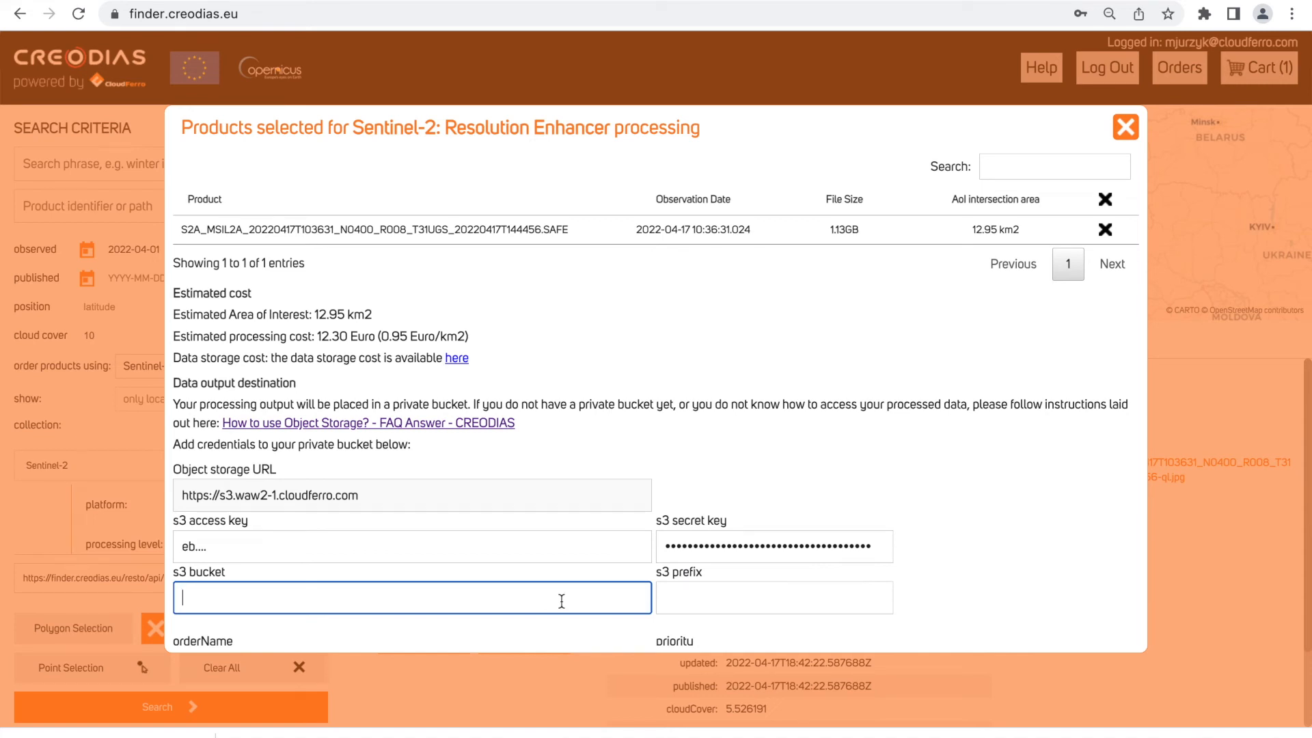
pyautogui.moveTo(560, 603)
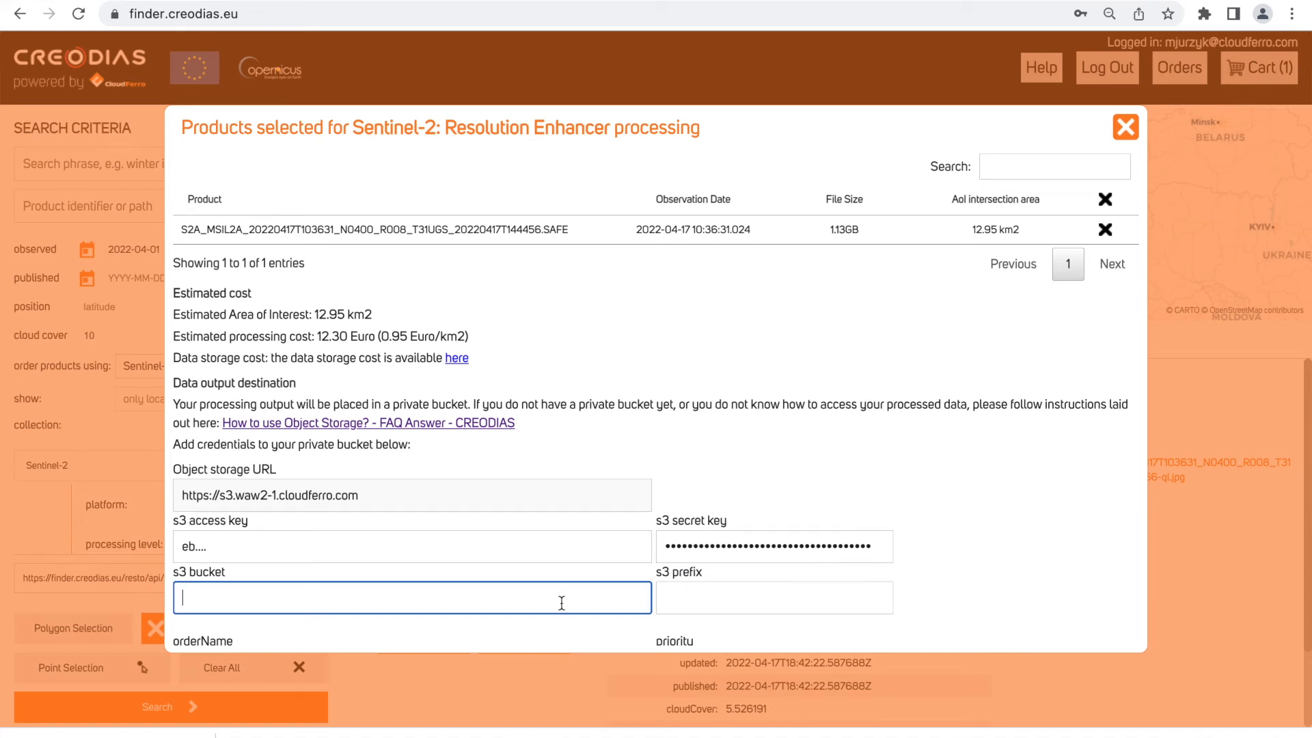
pyautogui.write('enhancer_container')
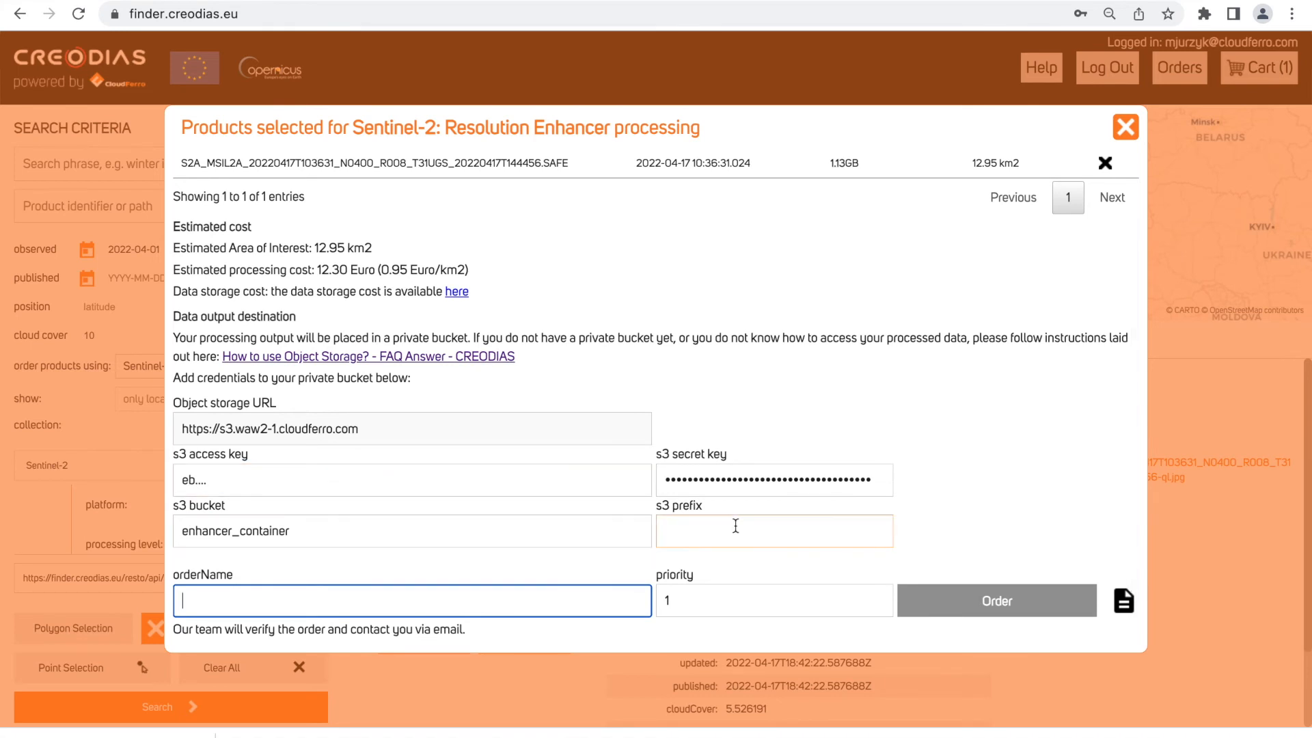
pyautogui.click(773, 530)
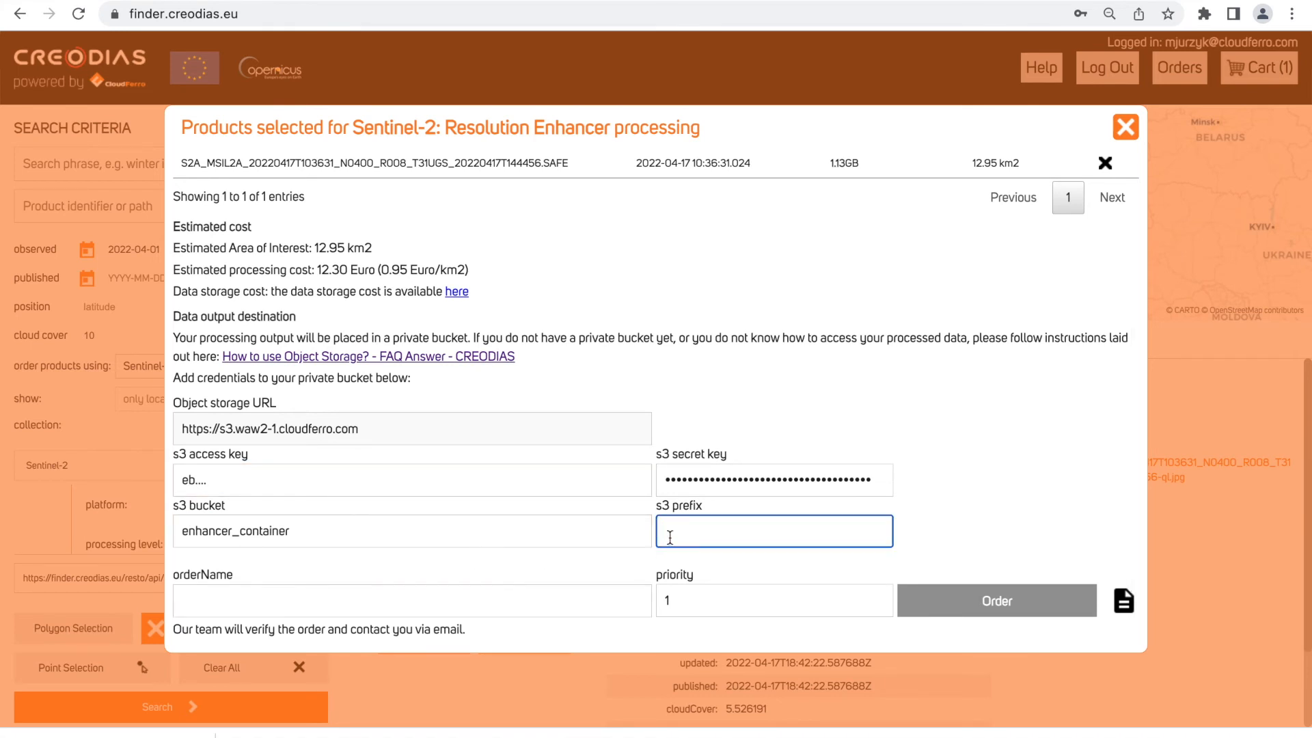
pyautogui.write('tes')
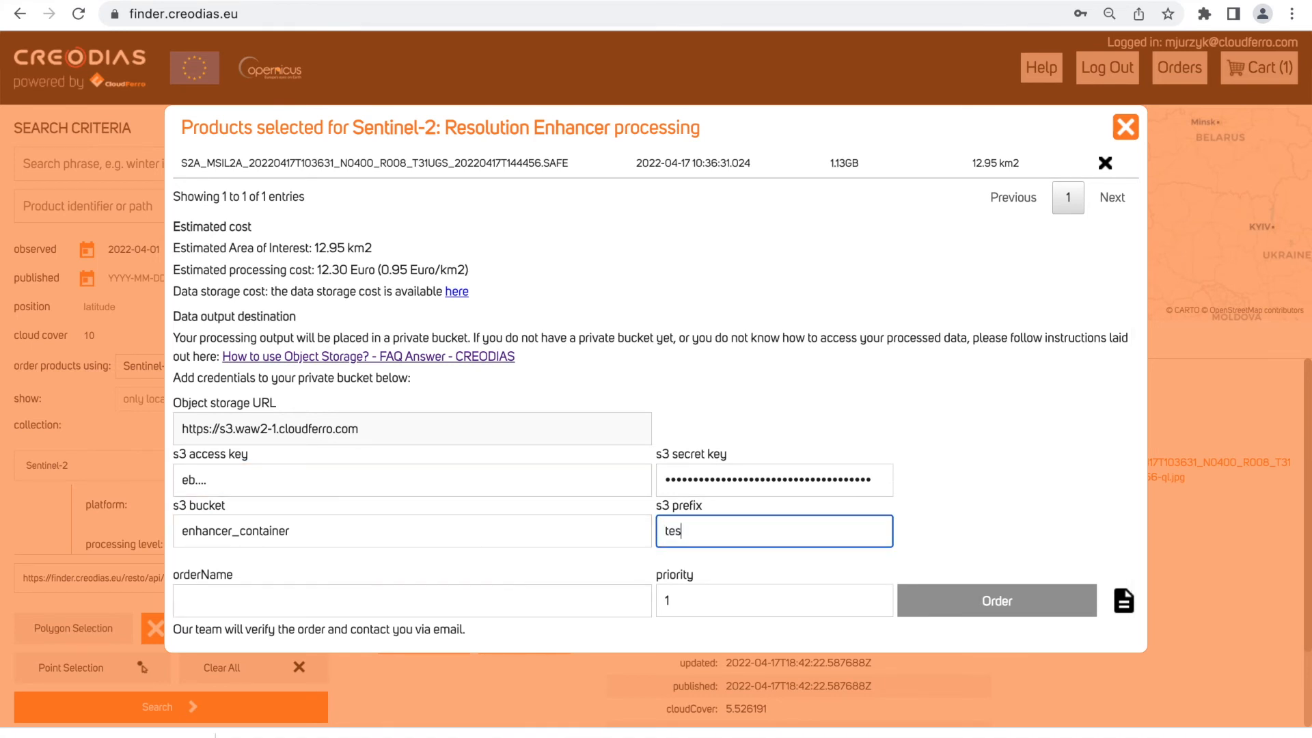
pyautogui.click(411, 599)
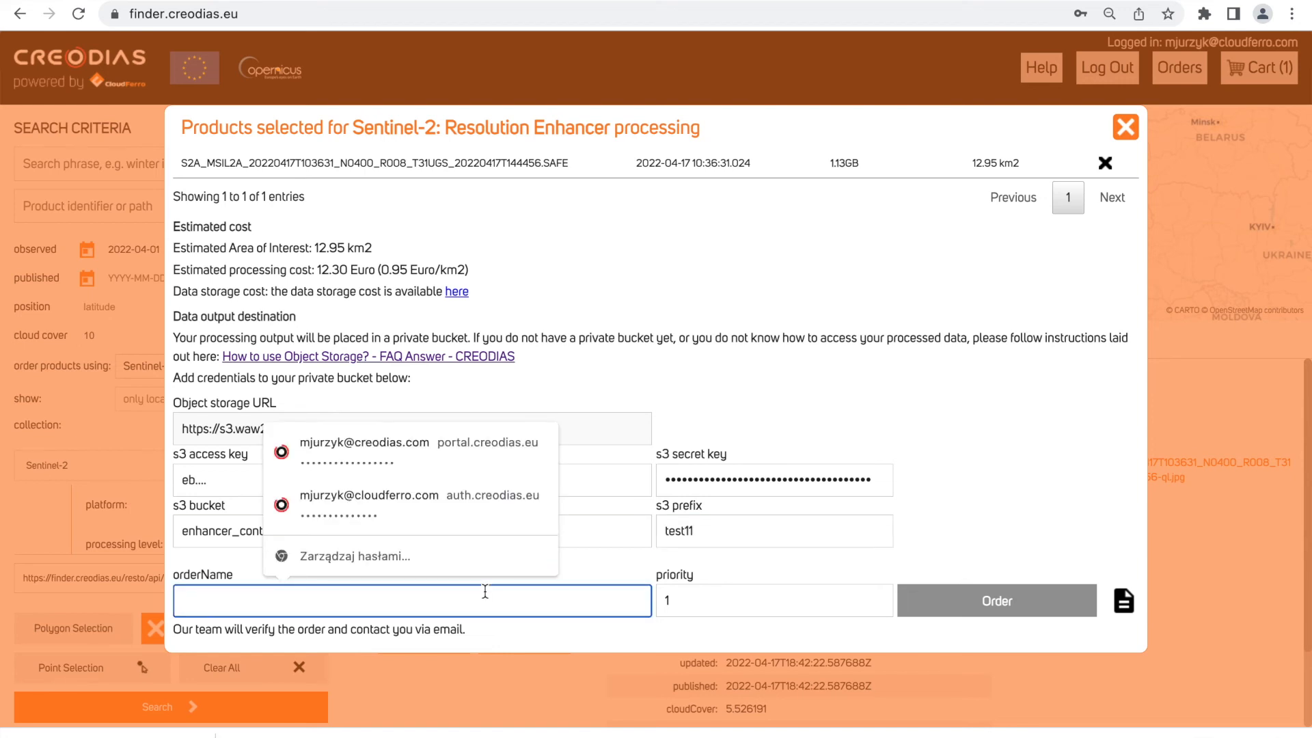
pyautogui.write('Testo')
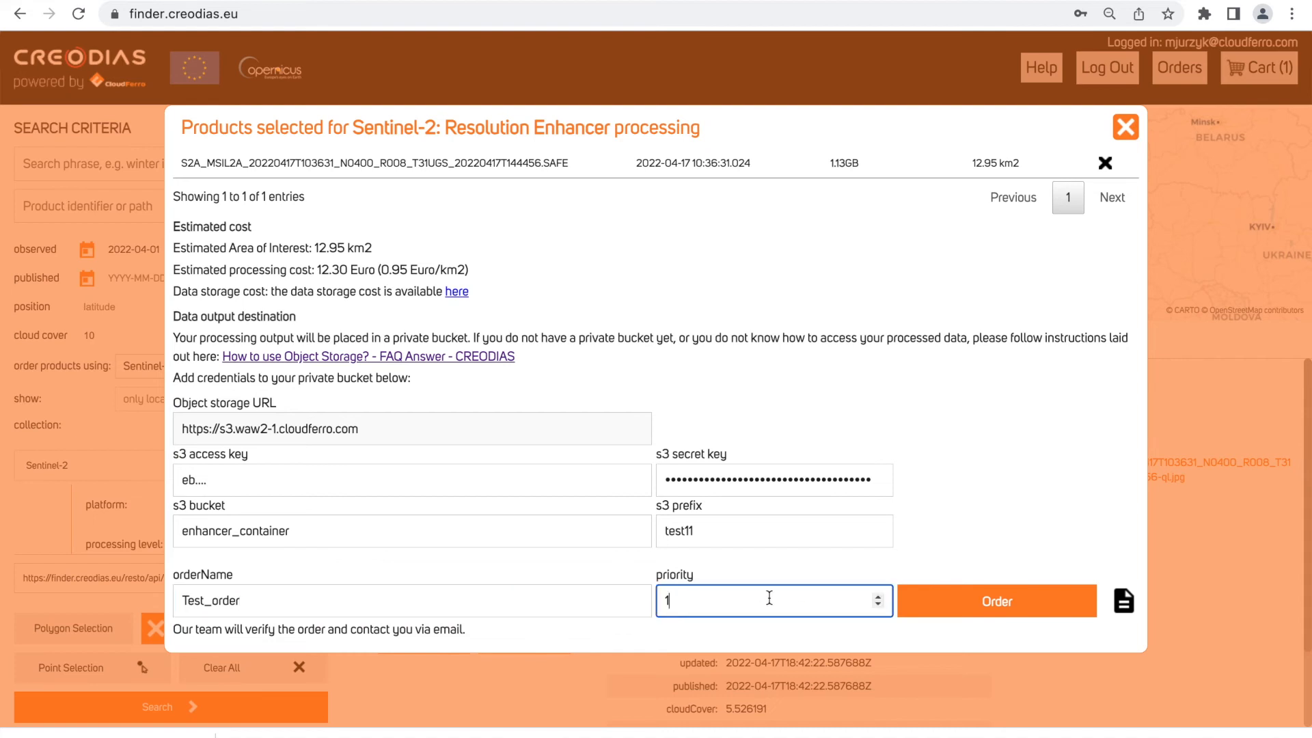
pyautogui.moveTo(817, 185)
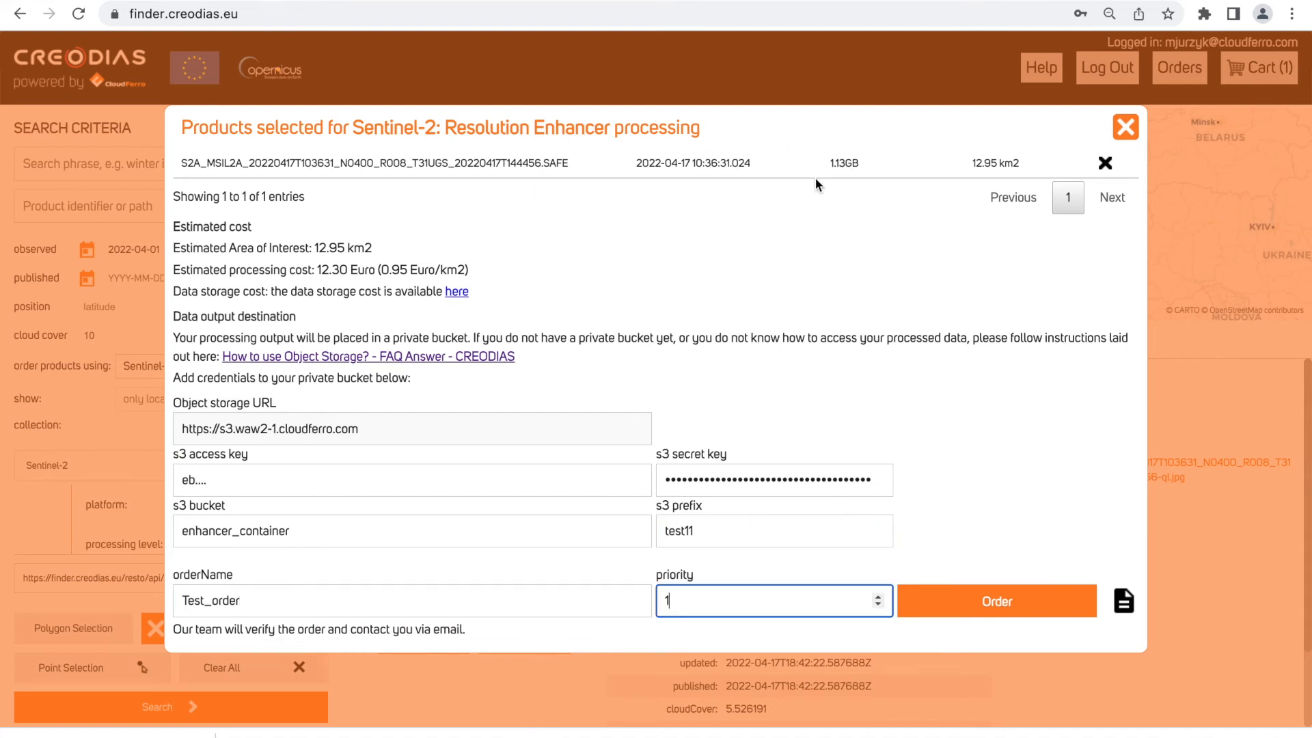
pyautogui.click(995, 601)
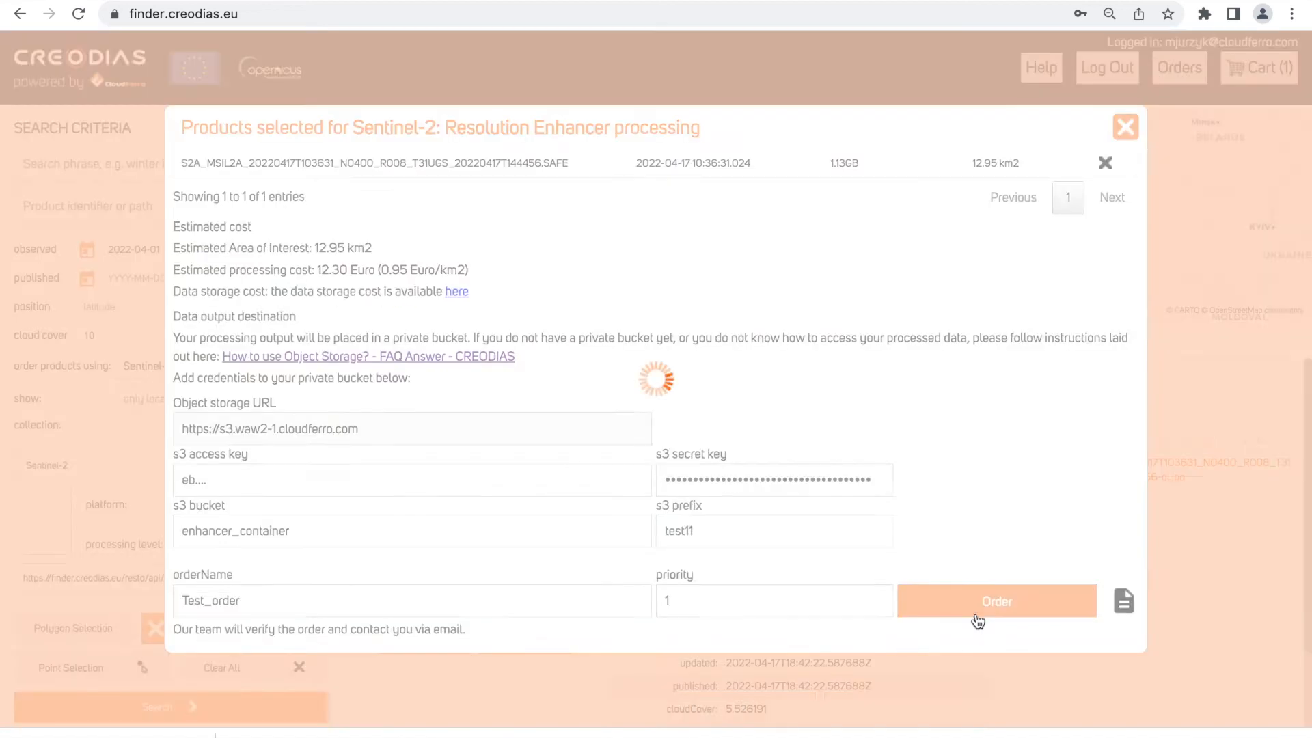
# Confirm the order and dismiss the 'Order placed successfully' message
pyautogui.click(995, 599)
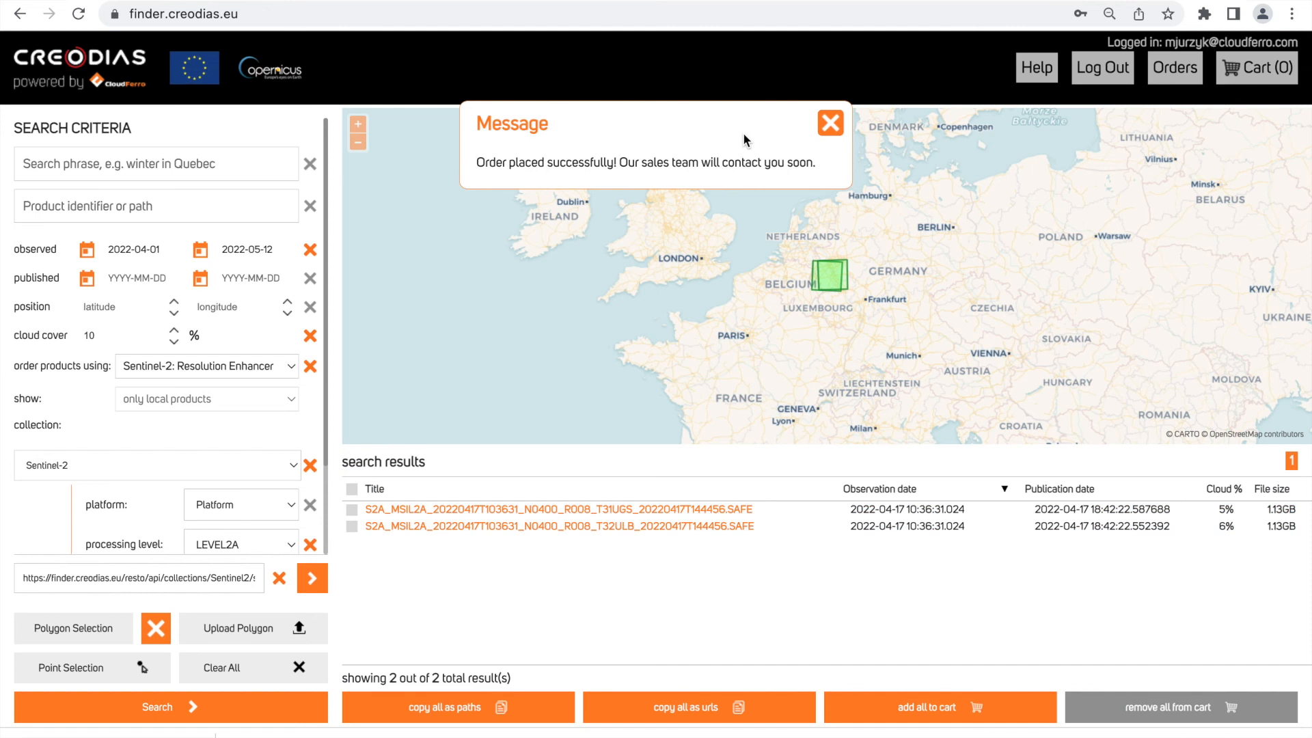
pyautogui.click(829, 123)
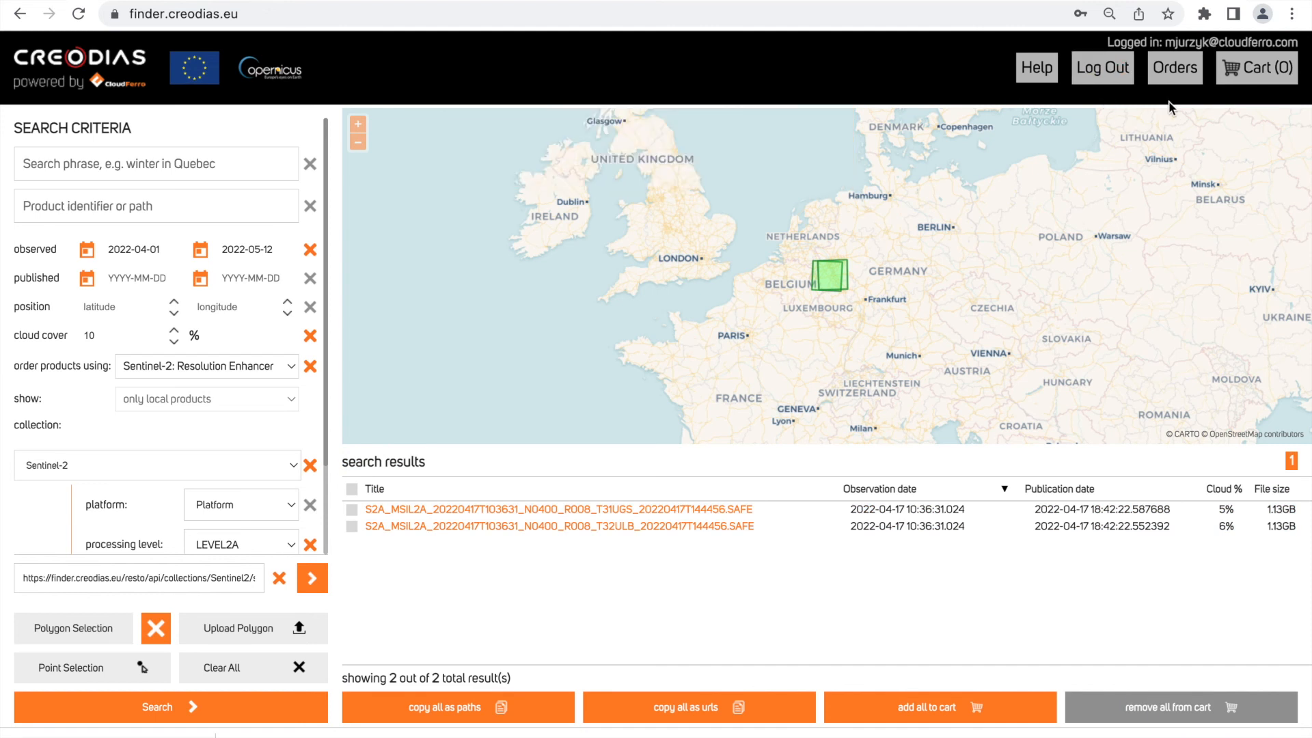
pyautogui.moveTo(802, 205)
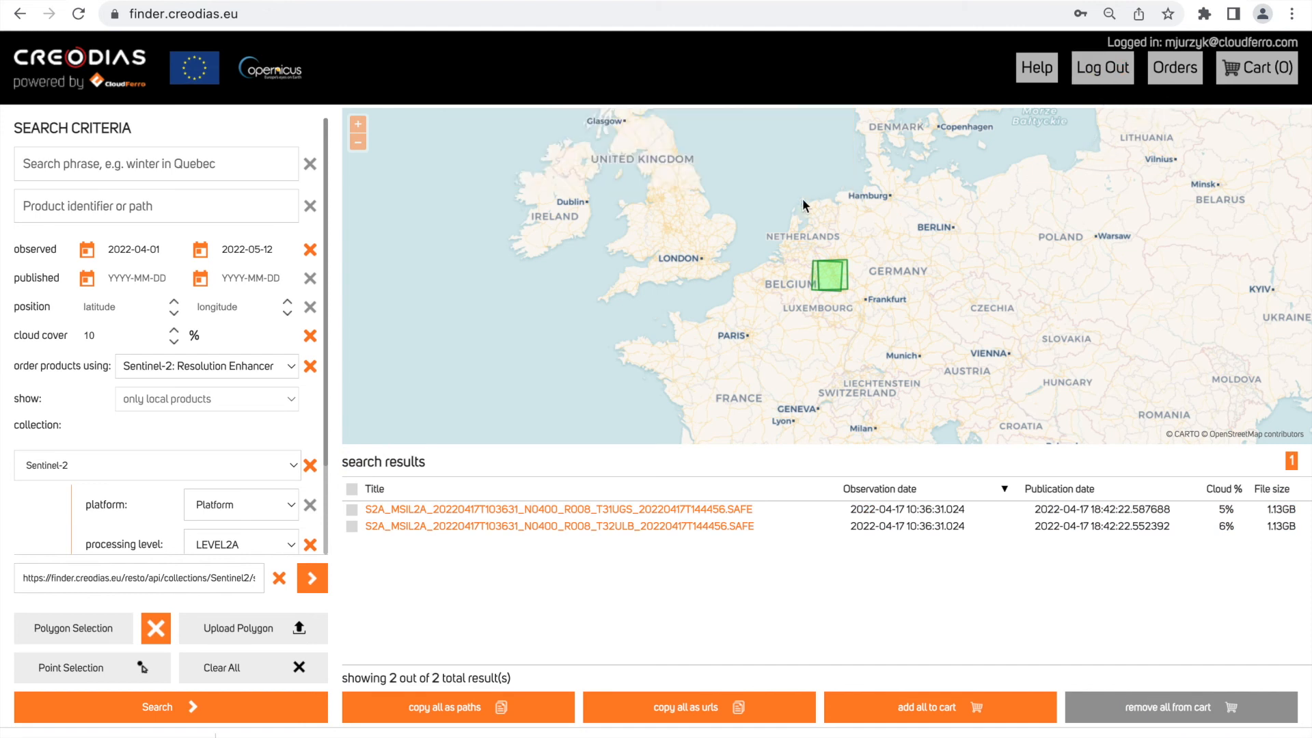